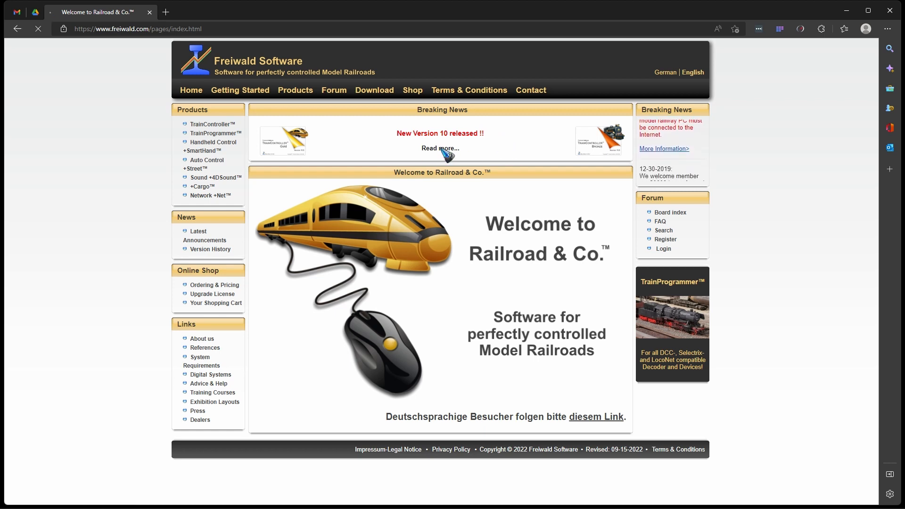
Read the New Version 10 announcement, then go to the Download page
click(440, 149)
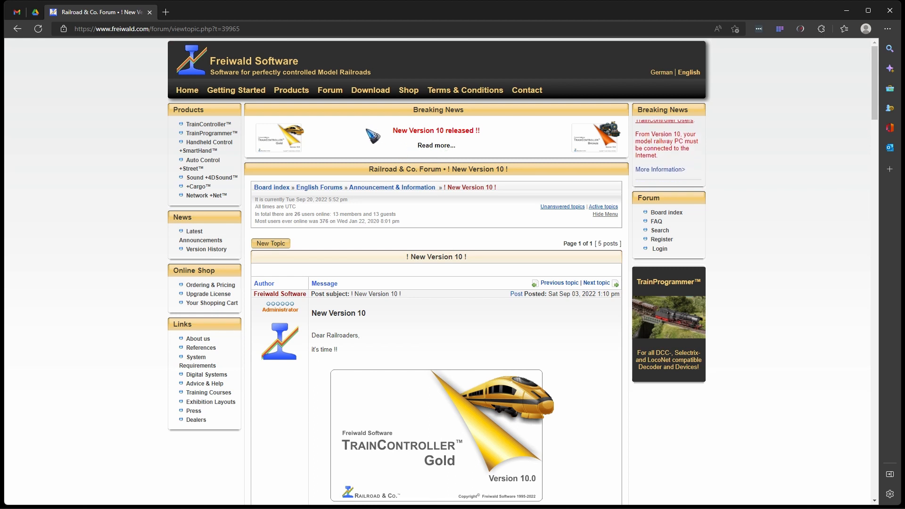
mouse_move(370, 91)
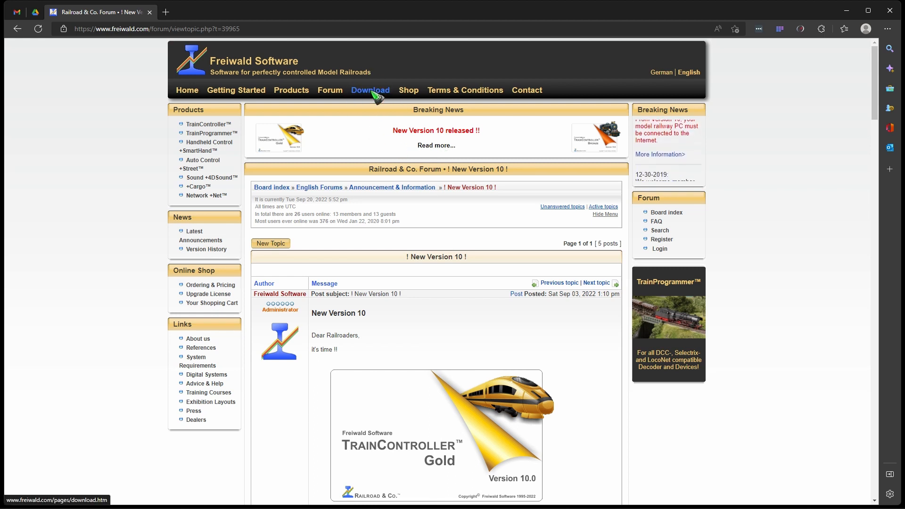
click(371, 90)
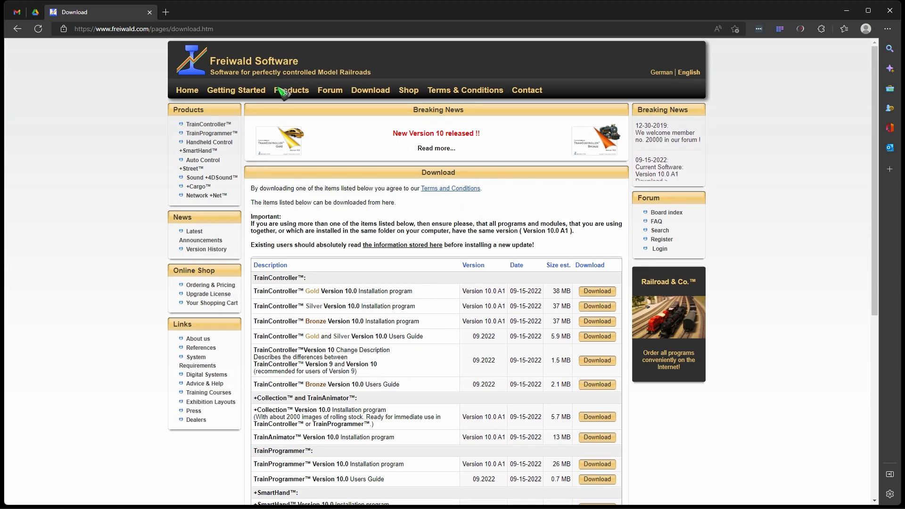
Navigate Products → Model Railroad Computer Control to the TrainController Gold product page
click(291, 90)
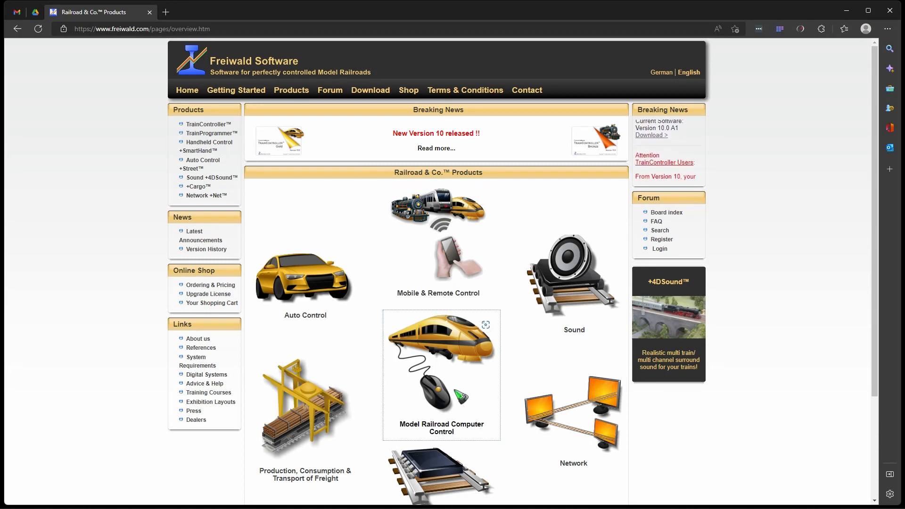
click(441, 374)
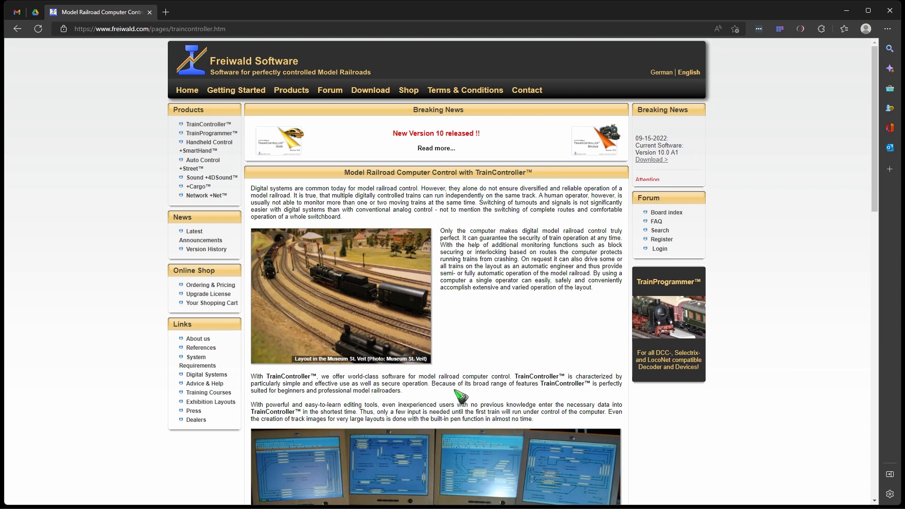
scroll(down, 3)
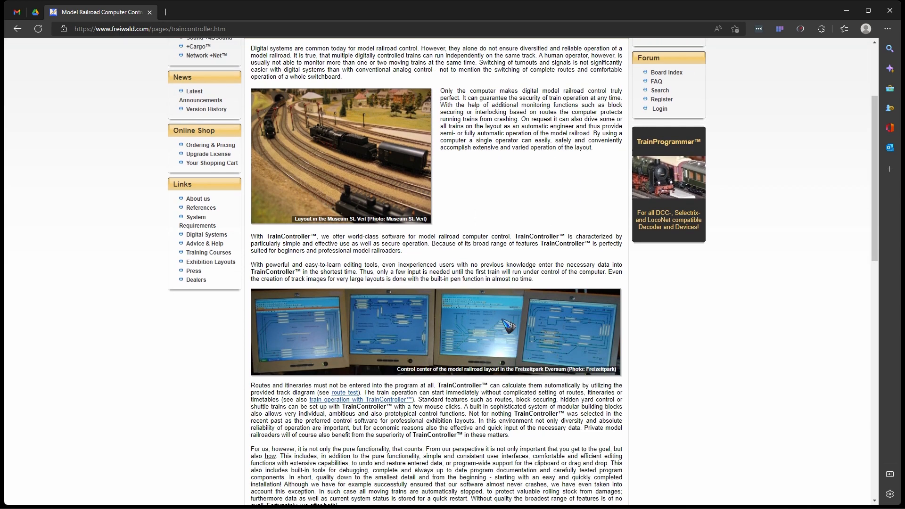
scroll(down, 3)
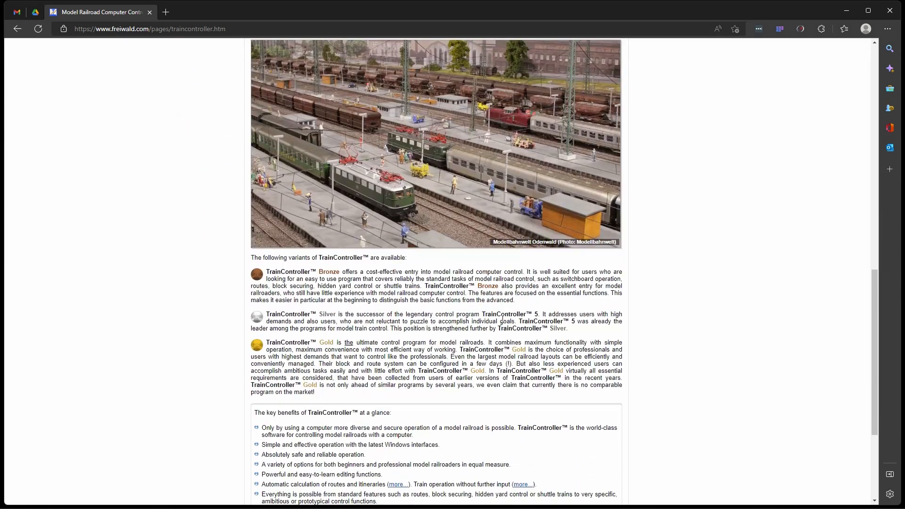
scroll(down, 3)
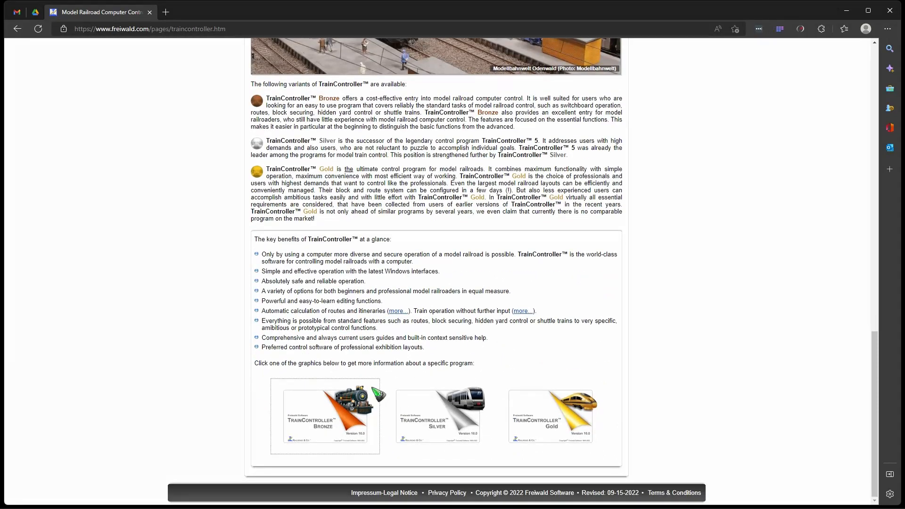
mouse_move(542, 416)
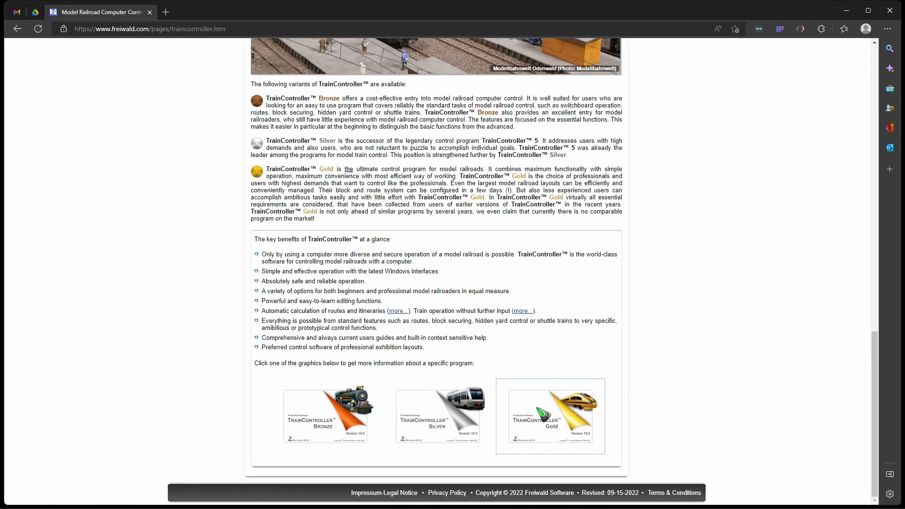
click(549, 416)
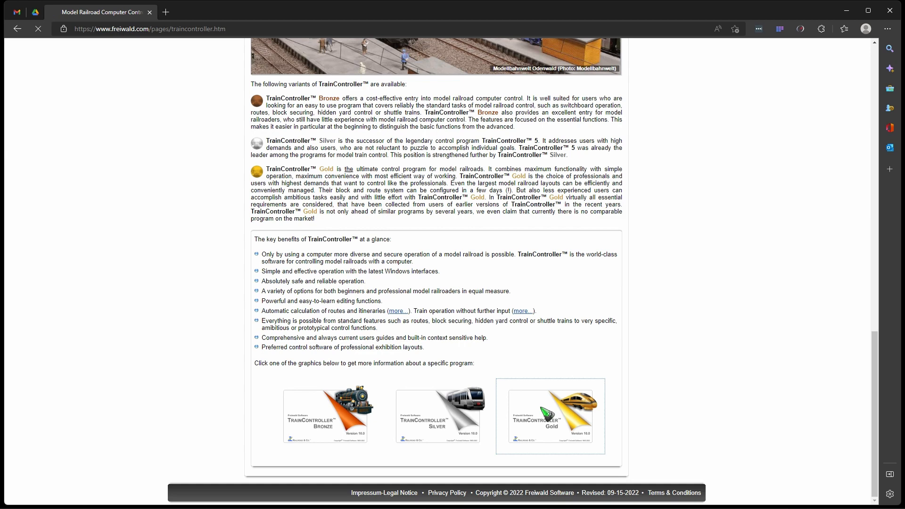
click(549, 416)
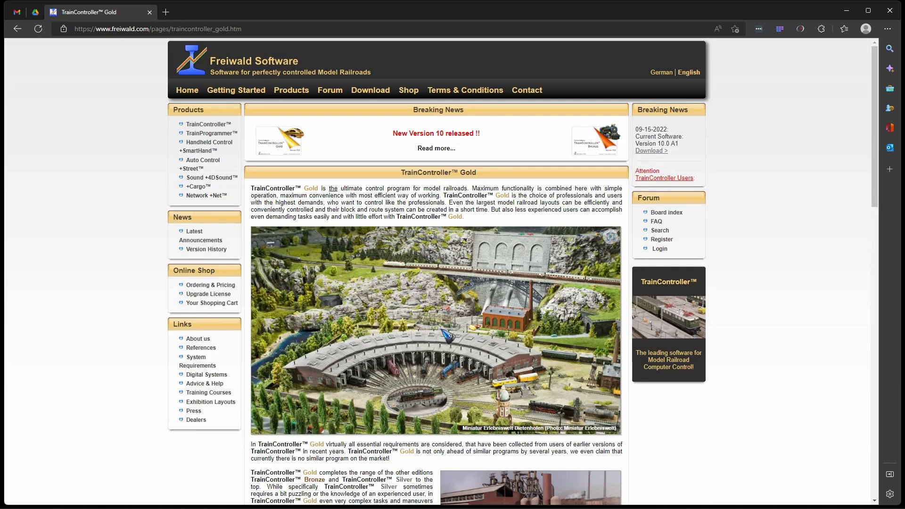
scroll(down, 3)
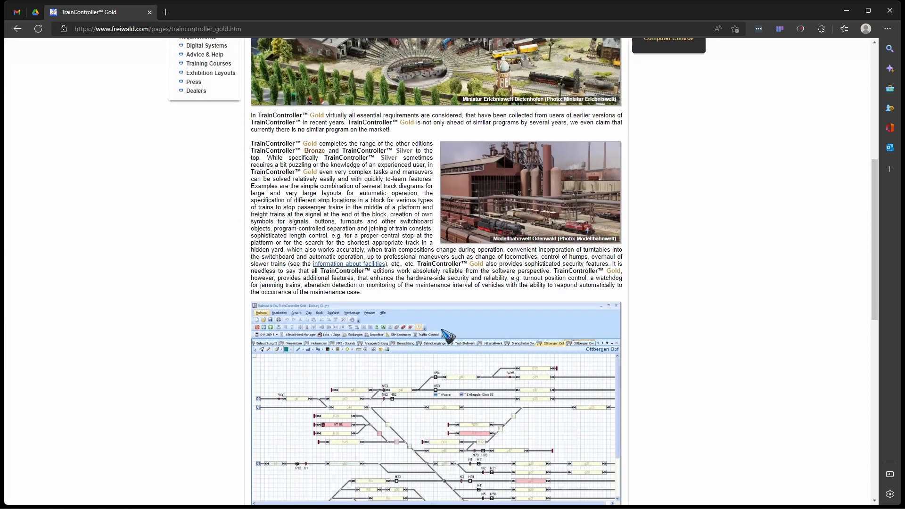
scroll(down, 3)
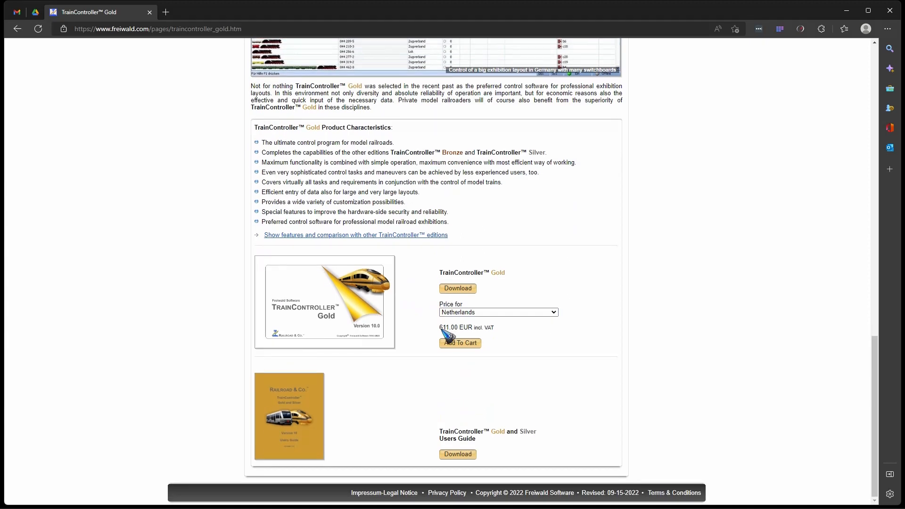
mouse_move(358, 239)
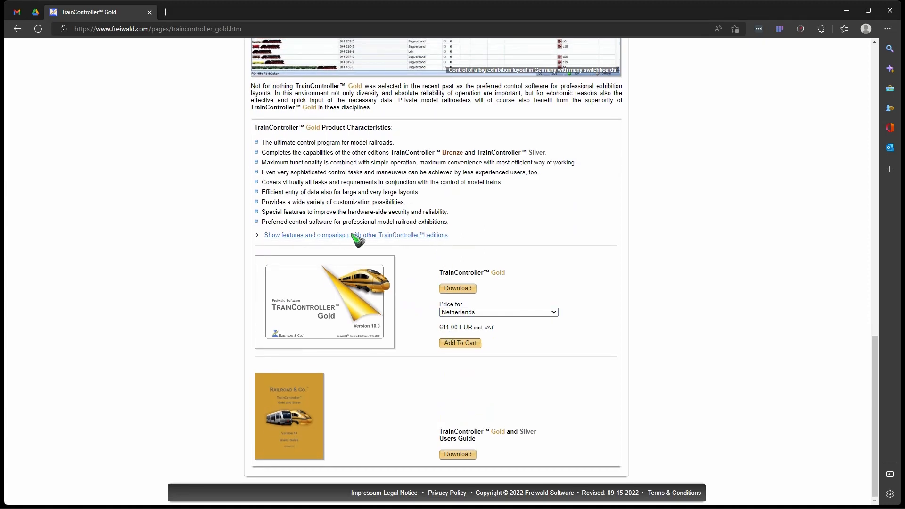
mouse_move(365, 241)
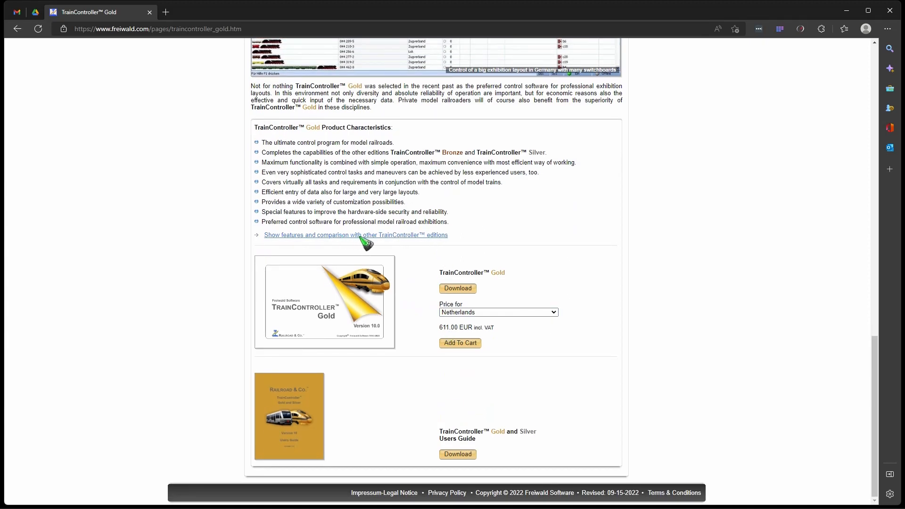
Show and scroll through the Bronze, Silver and Gold feature comparison table
click(355, 235)
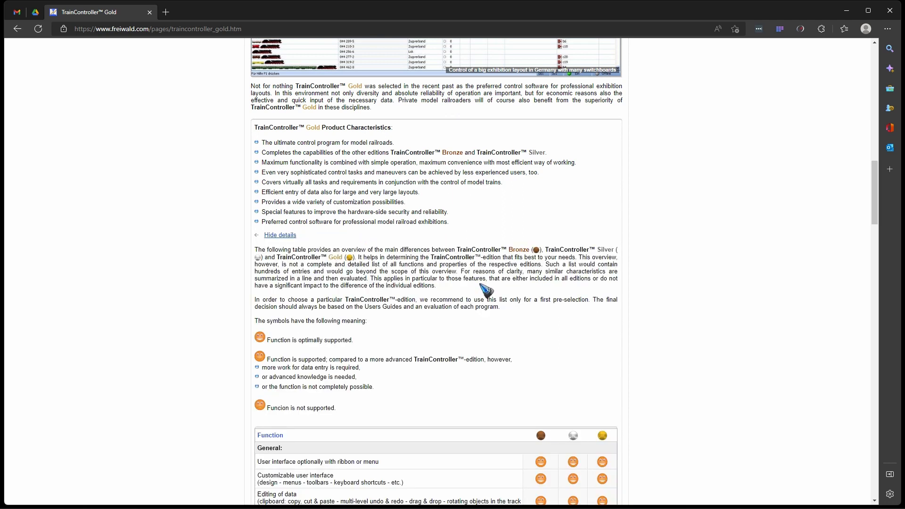
scroll(down, 3)
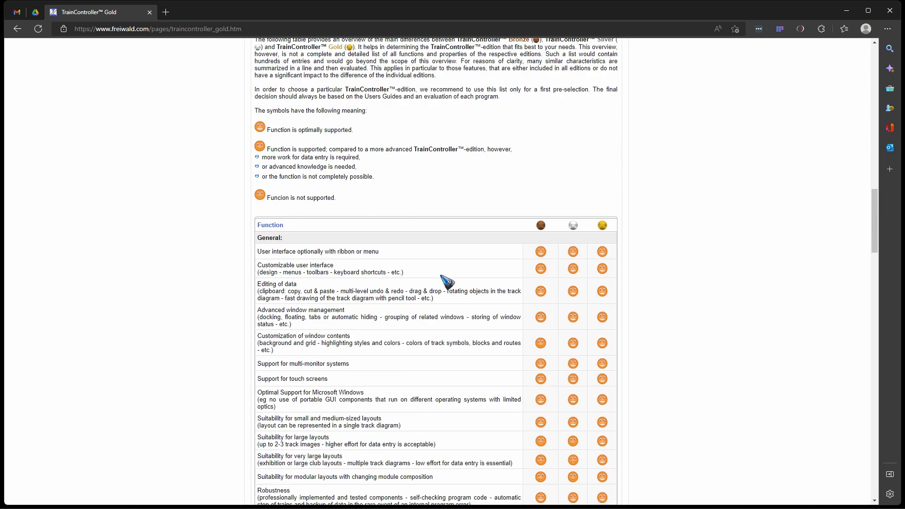
mouse_move(557, 242)
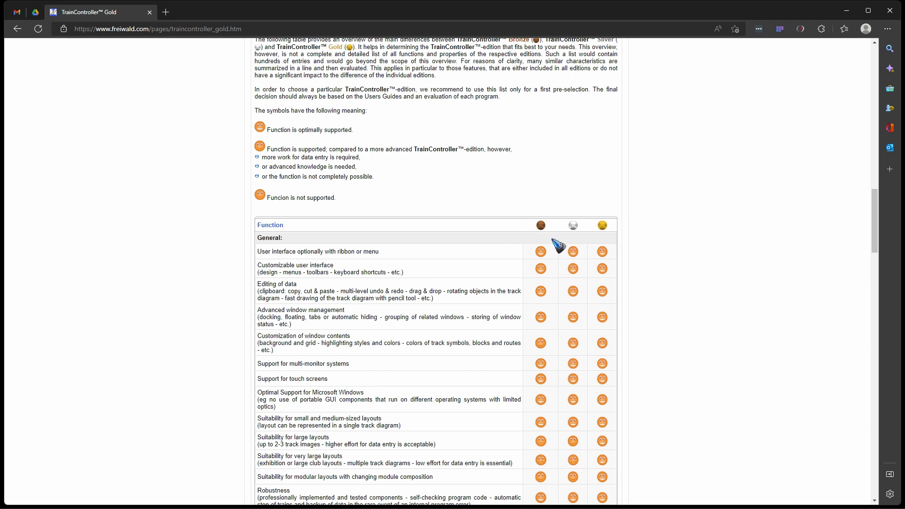
scroll(down, 3)
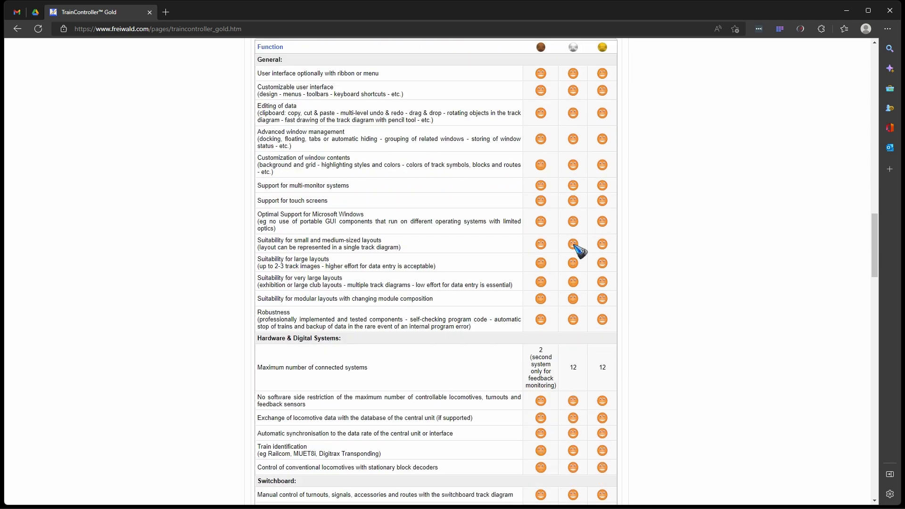
scroll(down, 3)
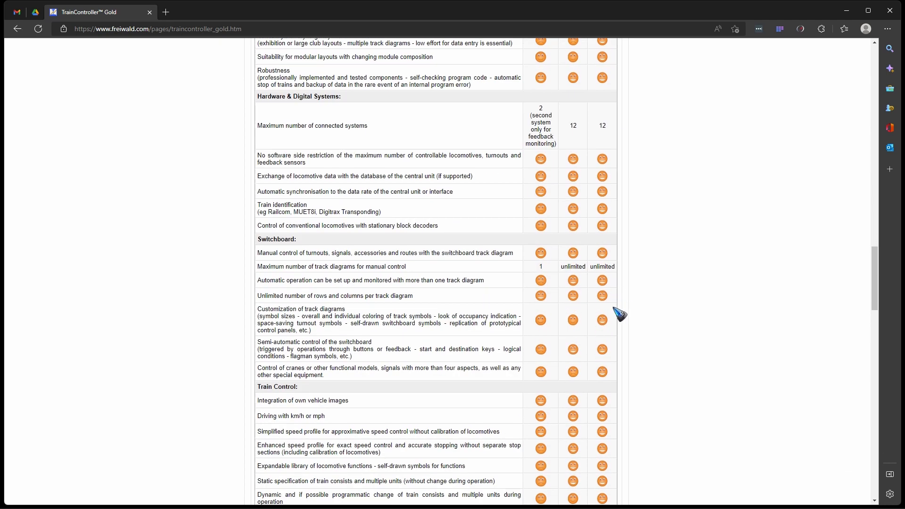
scroll(down, 3)
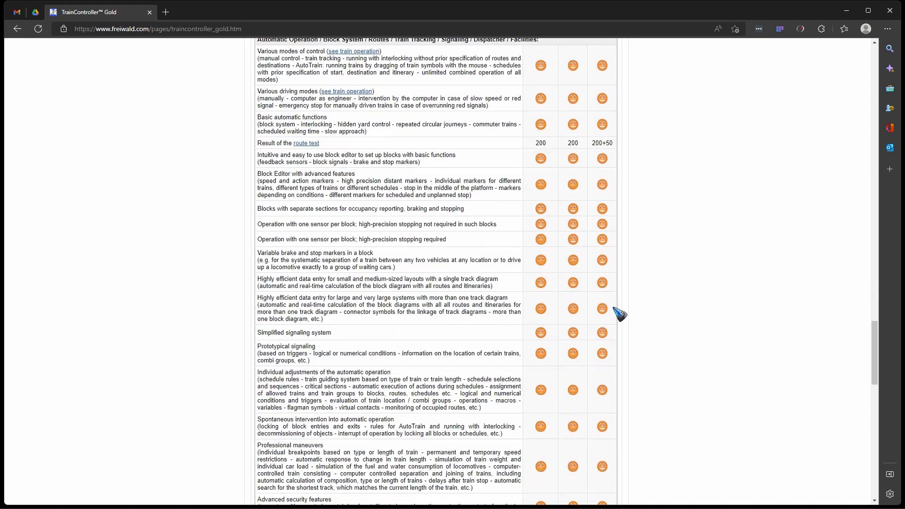
scroll(down, 3)
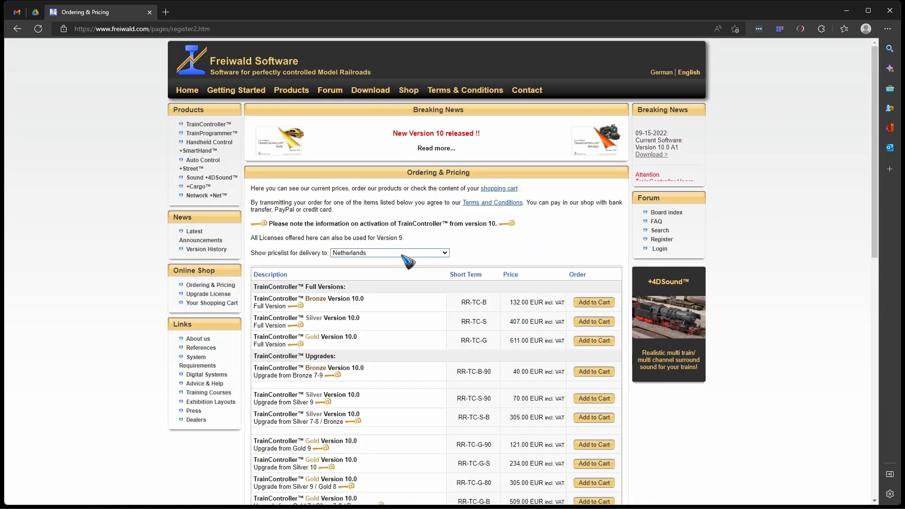
Show the price list for delivery to the Netherlands
click(389, 253)
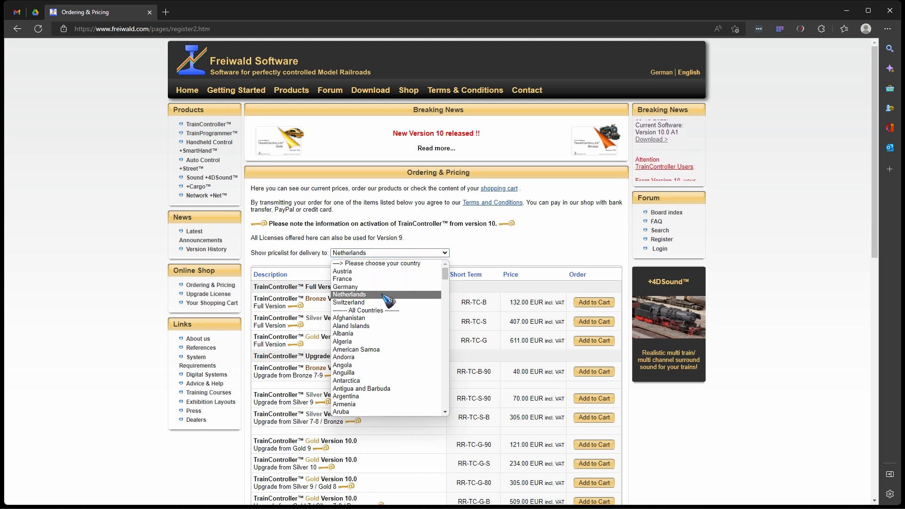
click(348, 295)
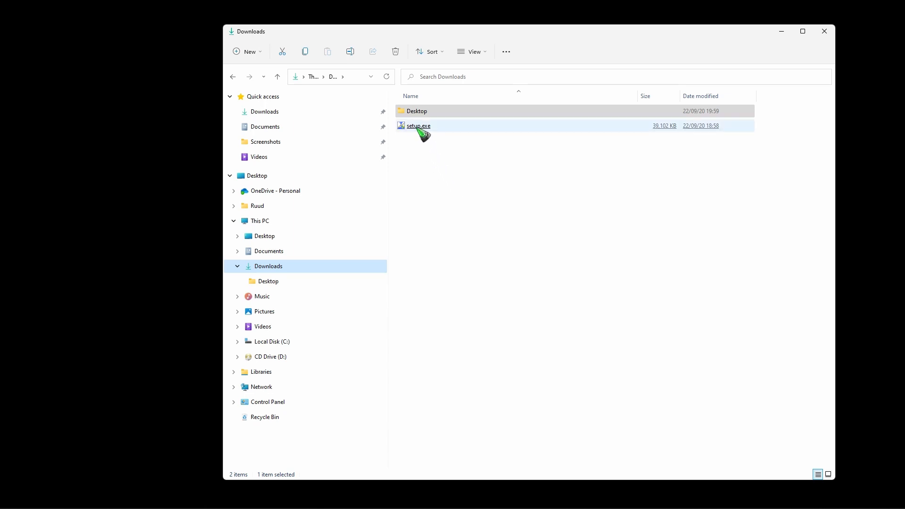
Launch setup.exe, accept the license, and choose the 64 Bit Version
double_click(419, 126)
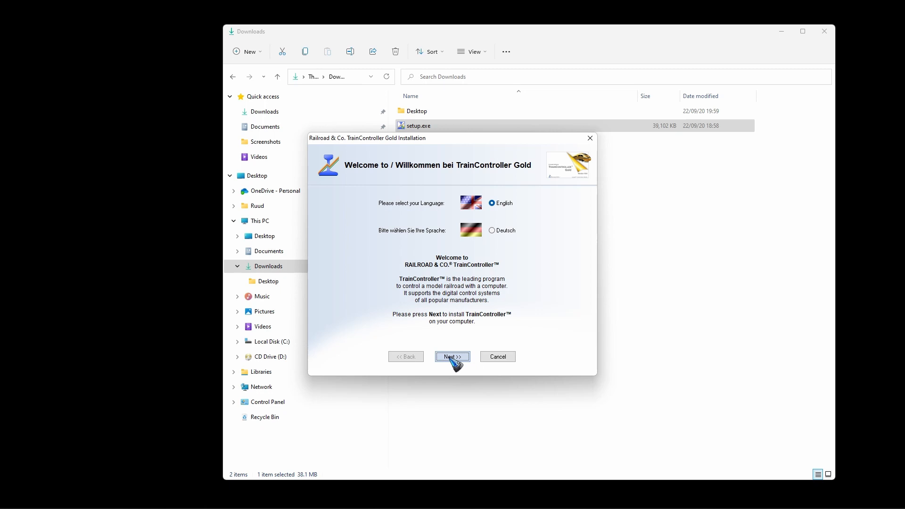
click(453, 357)
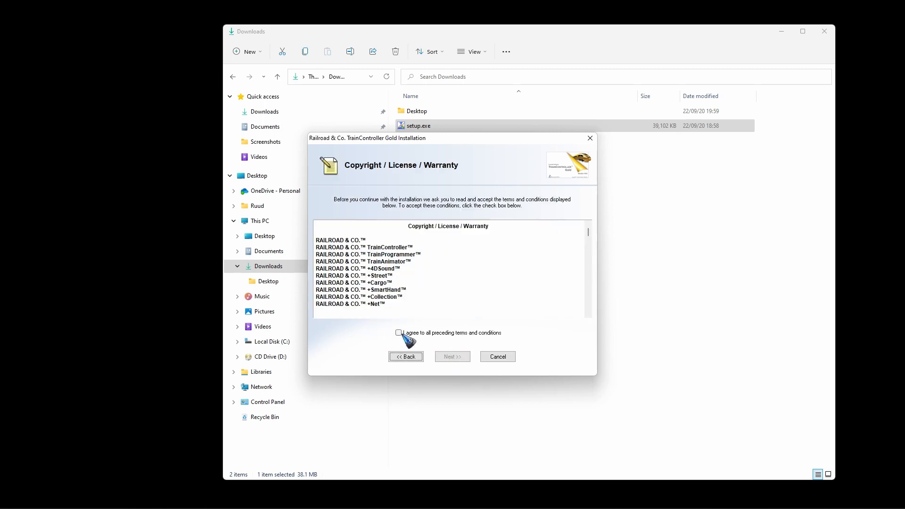
click(399, 333)
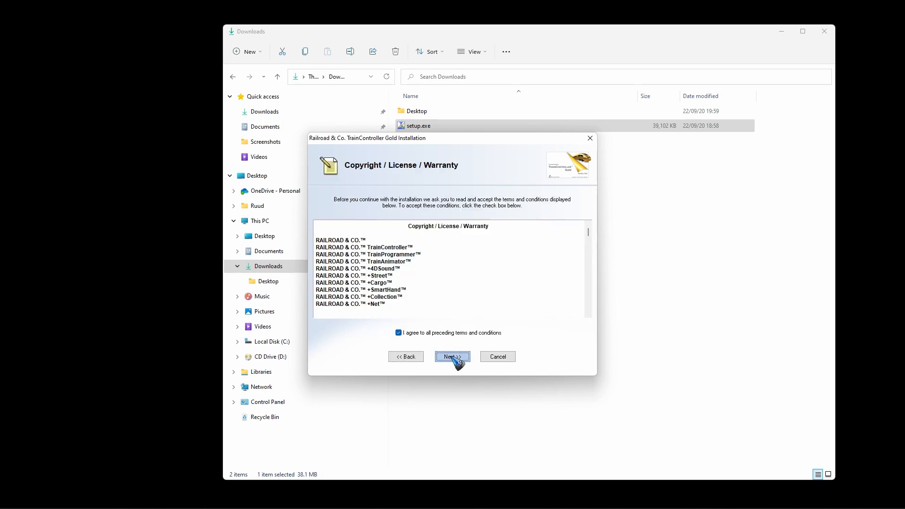
click(453, 356)
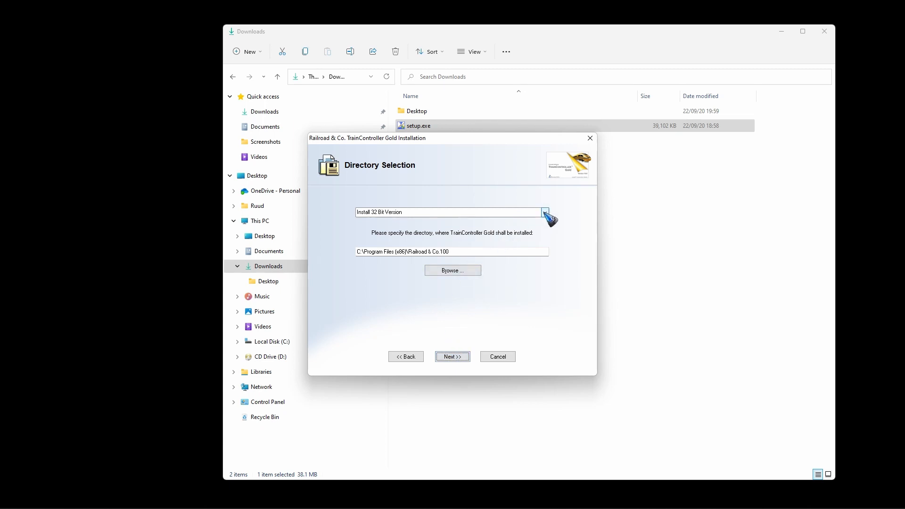
click(543, 212)
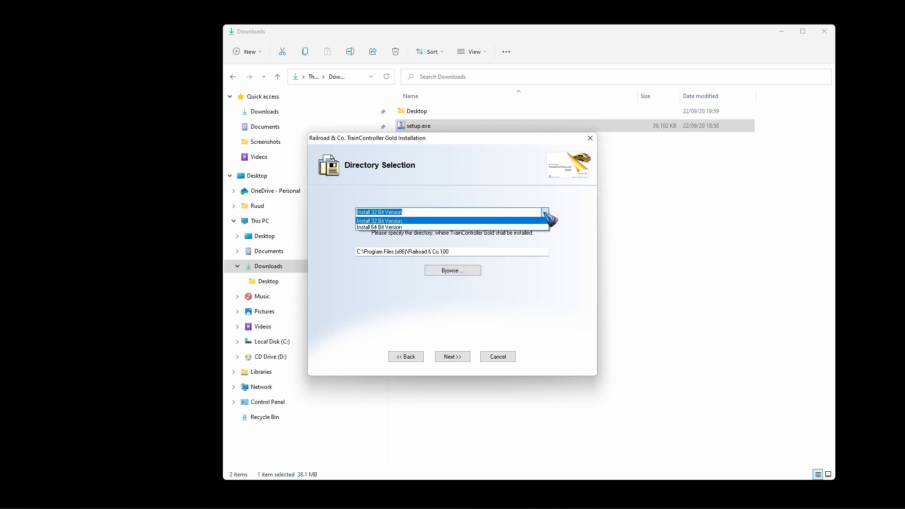
mouse_move(379, 227)
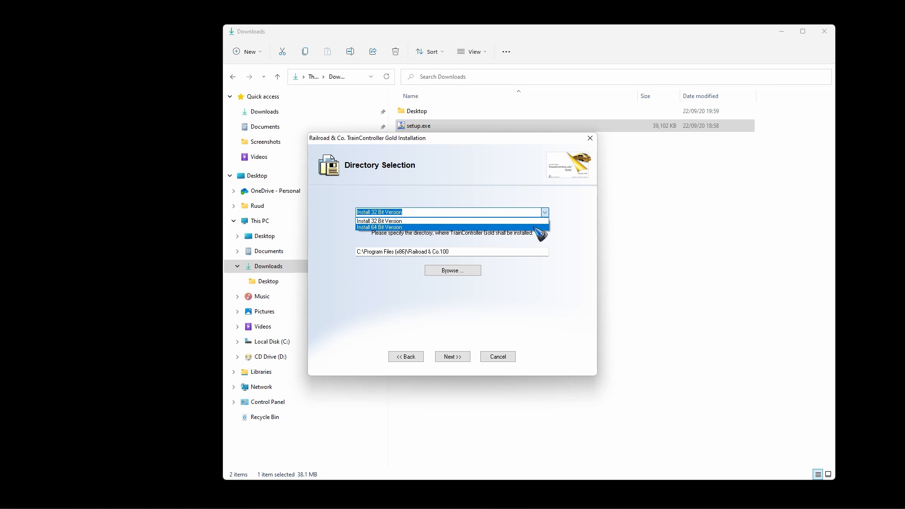
click(379, 227)
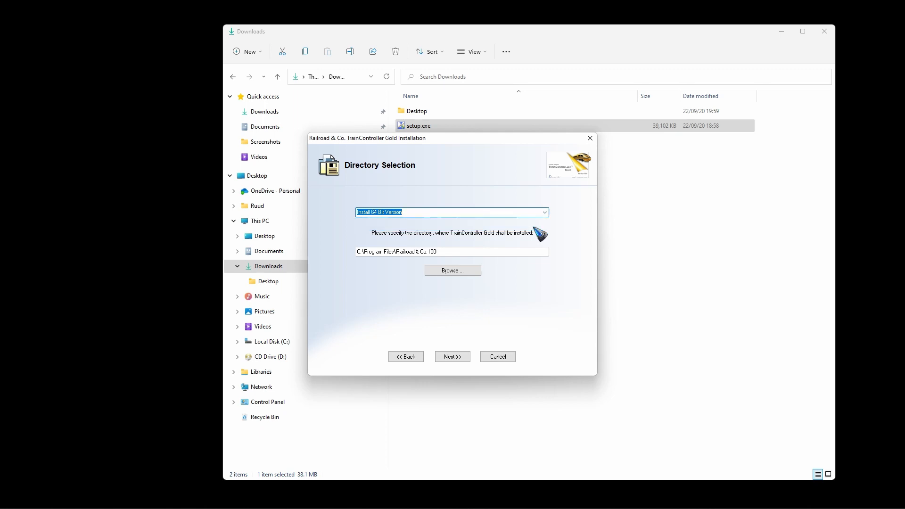
mouse_move(476, 265)
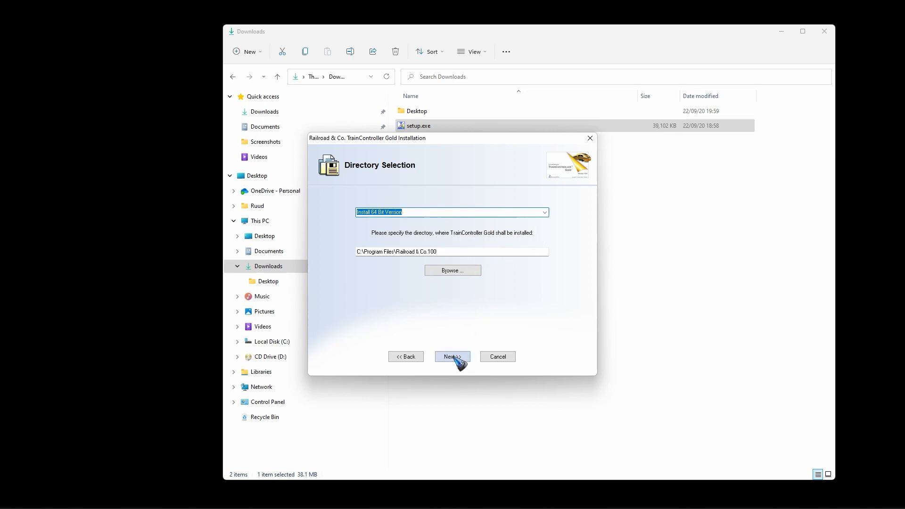
Accept the install folder and shortcut options, then finish the installation
click(452, 356)
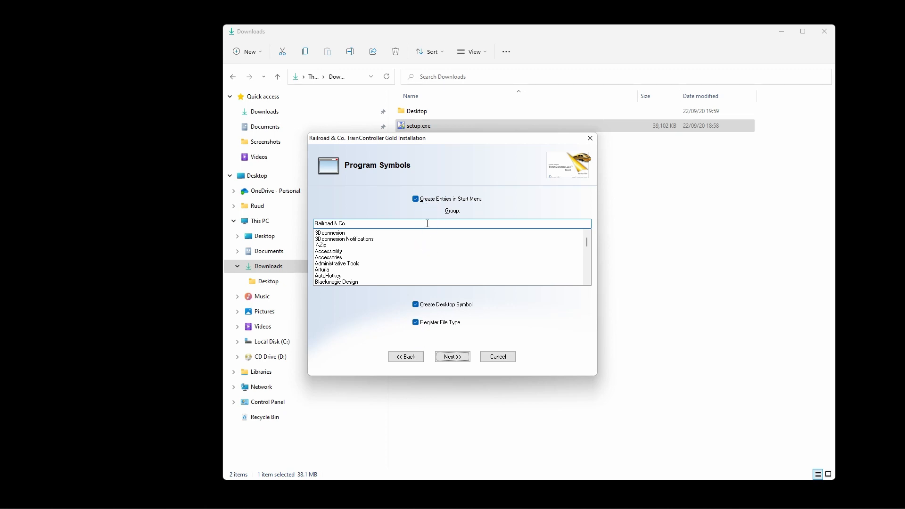
mouse_move(491, 322)
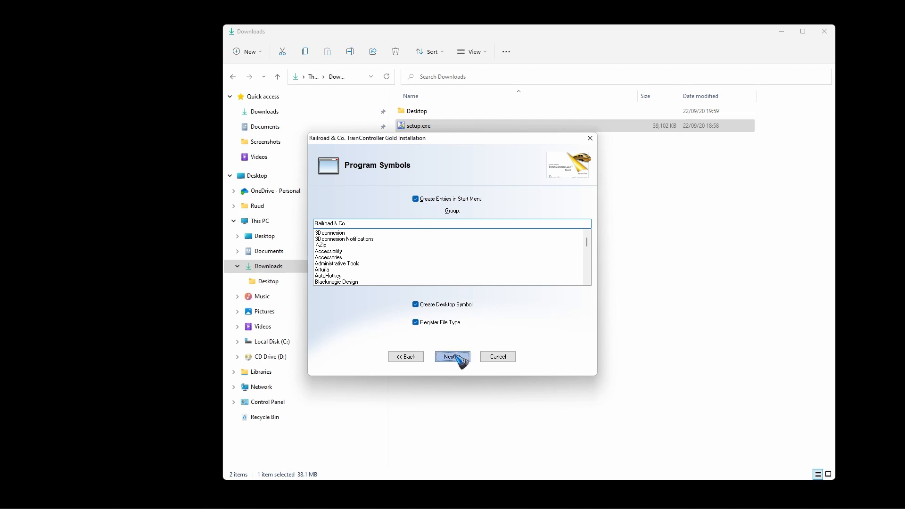
click(453, 356)
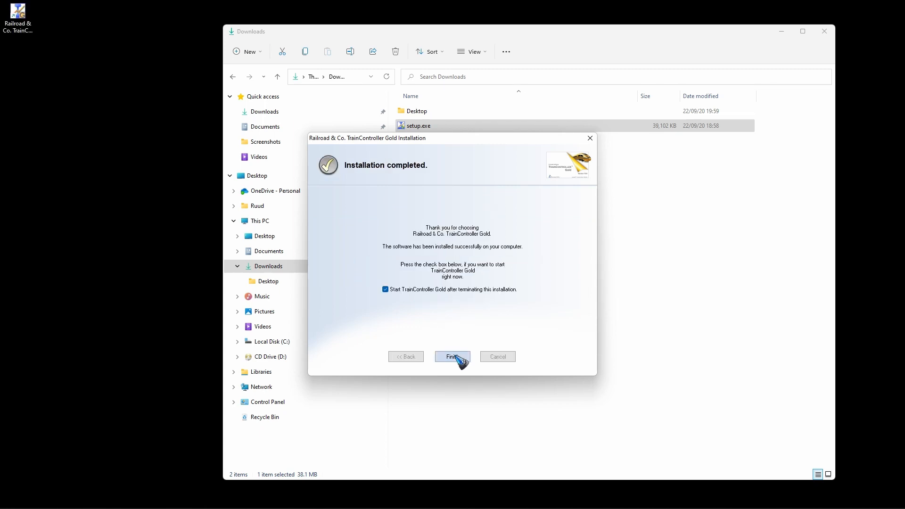
mouse_move(453, 356)
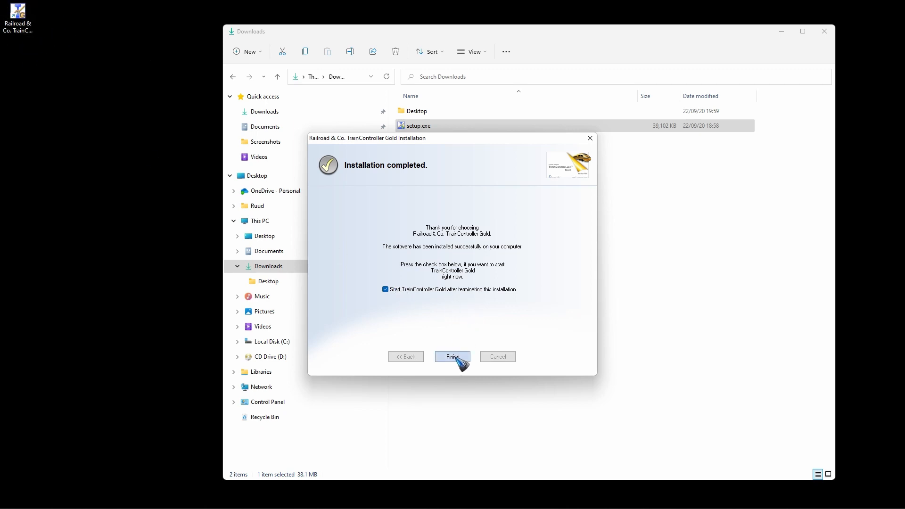
click(452, 356)
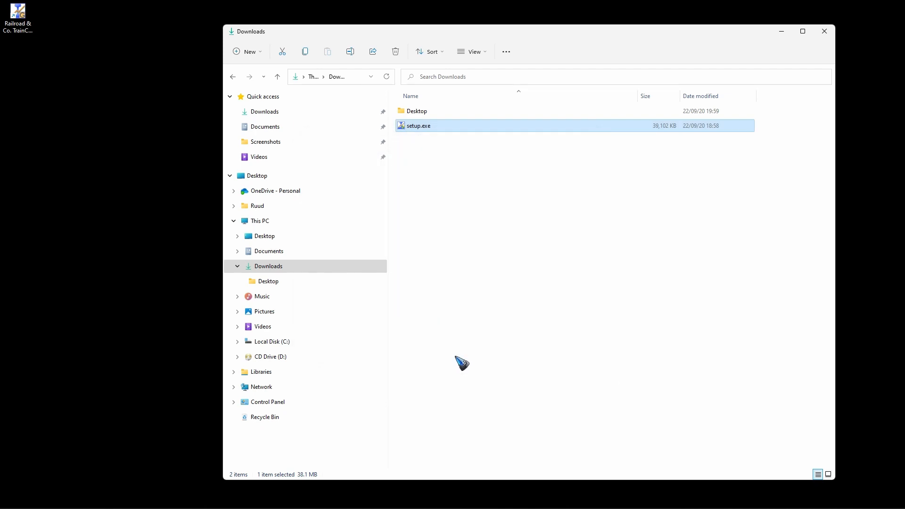
Open UsersGuide.pdf at page 39, the License Inquiry diagram
double_click(419, 125)
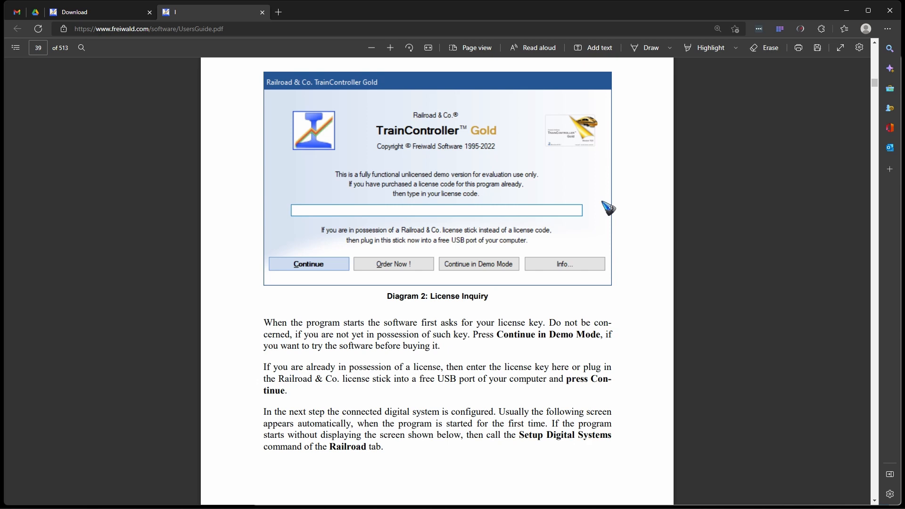
mouse_move(600, 196)
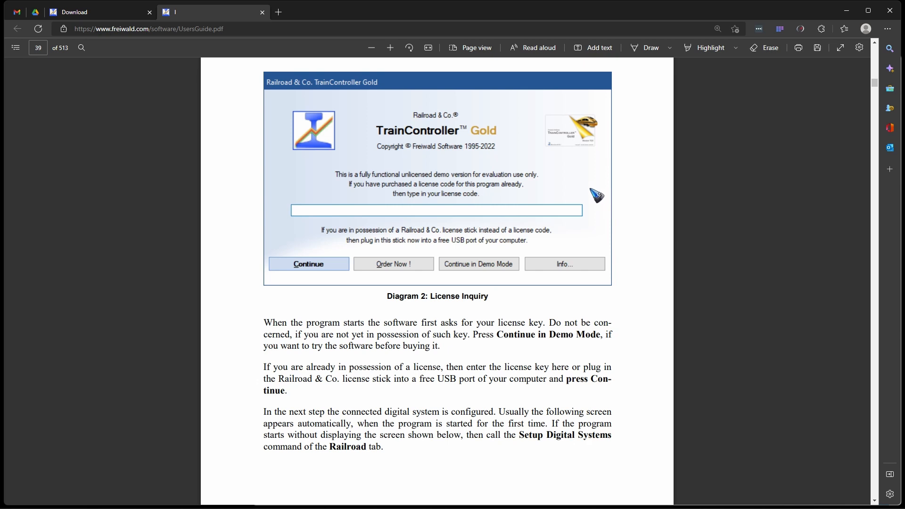
mouse_move(507, 234)
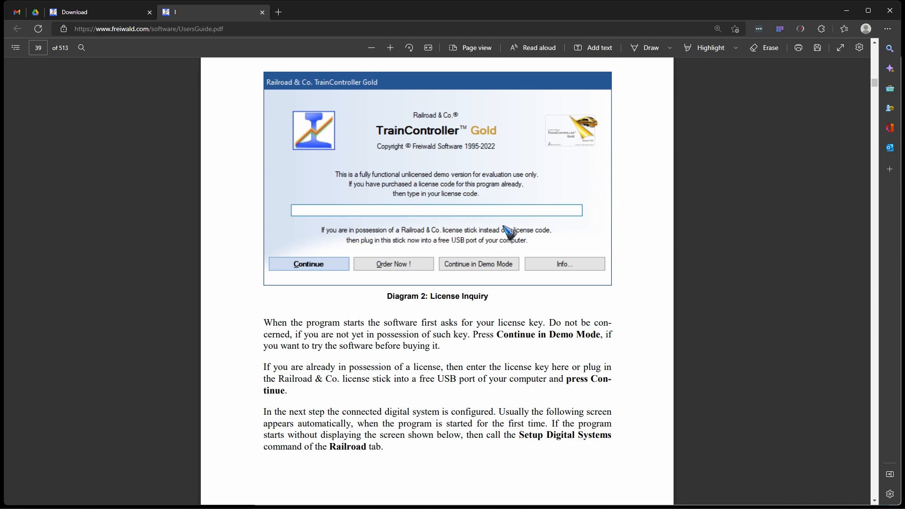
mouse_move(526, 286)
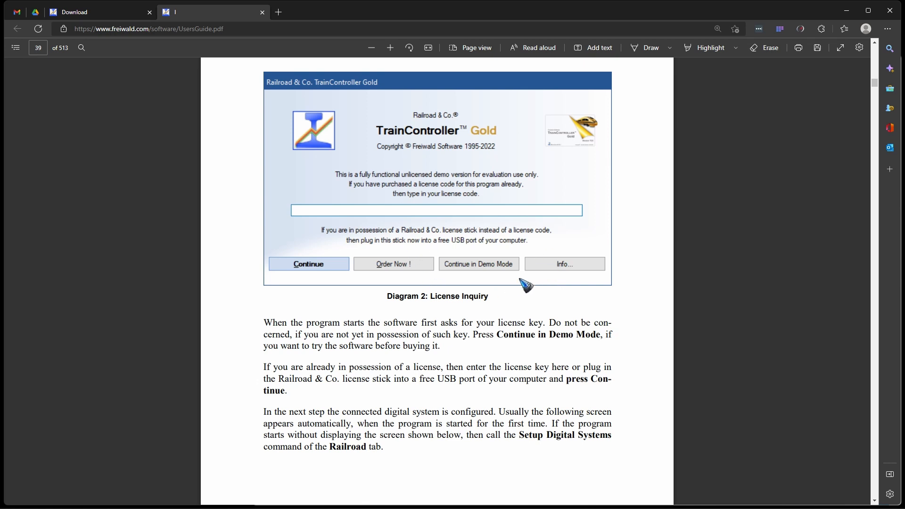
mouse_move(512, 256)
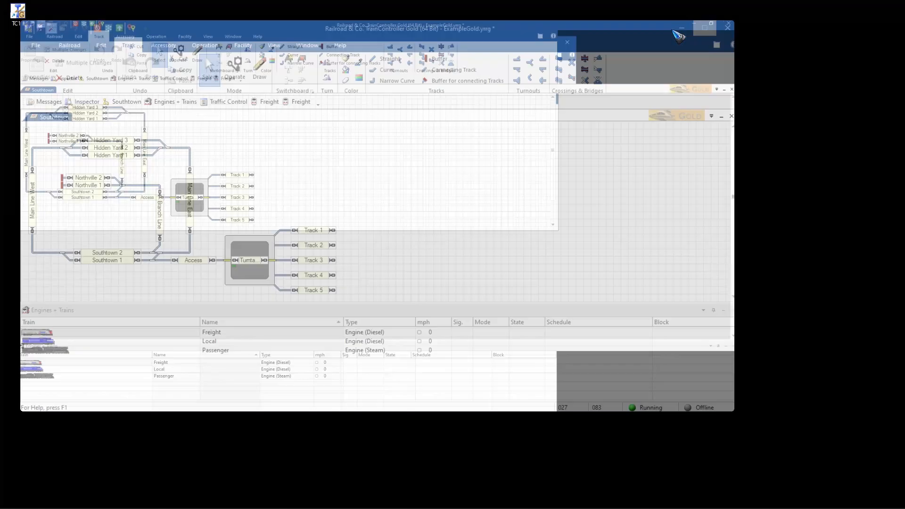
Start TrainController Gold in demo mode with the ExampleGold.yrrg layout
click(704, 27)
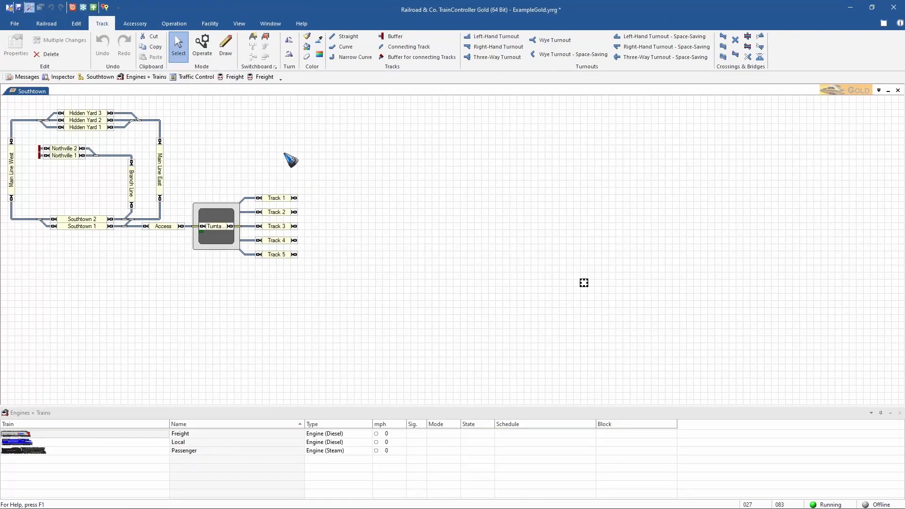
mouse_move(259, 149)
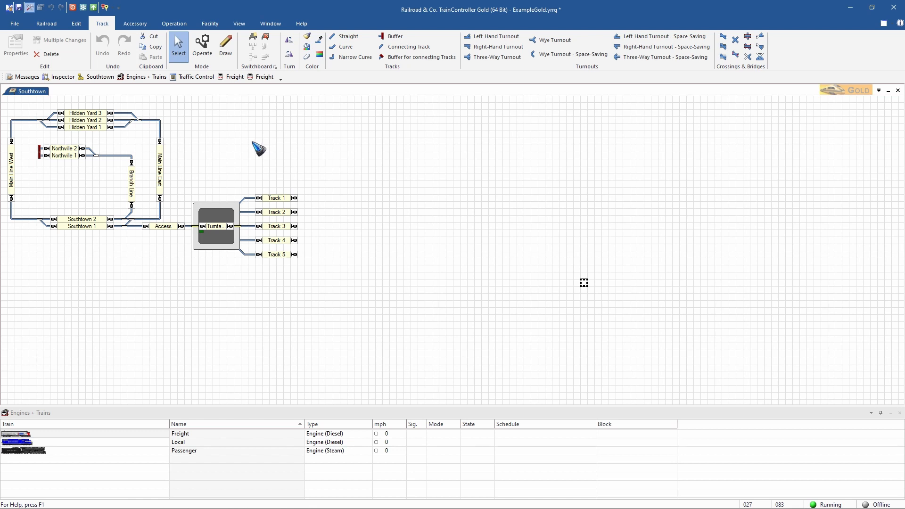
mouse_move(100, 180)
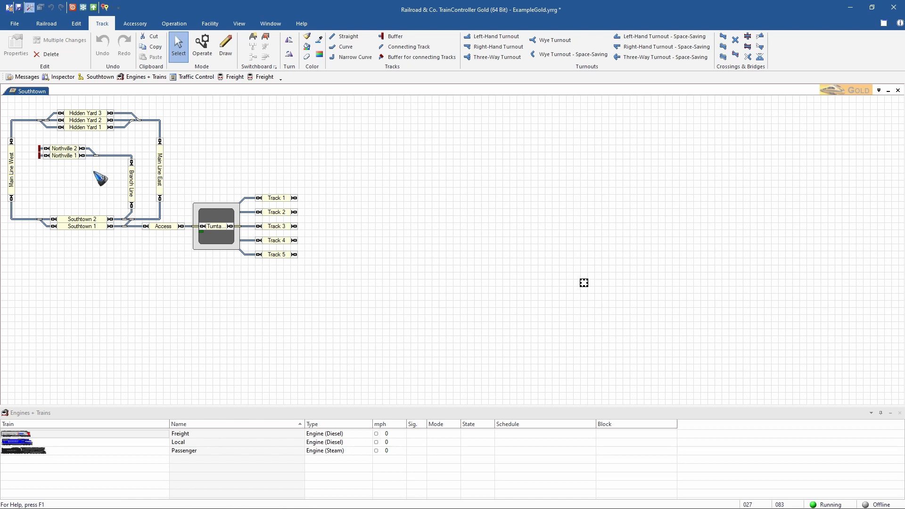
mouse_move(251, 119)
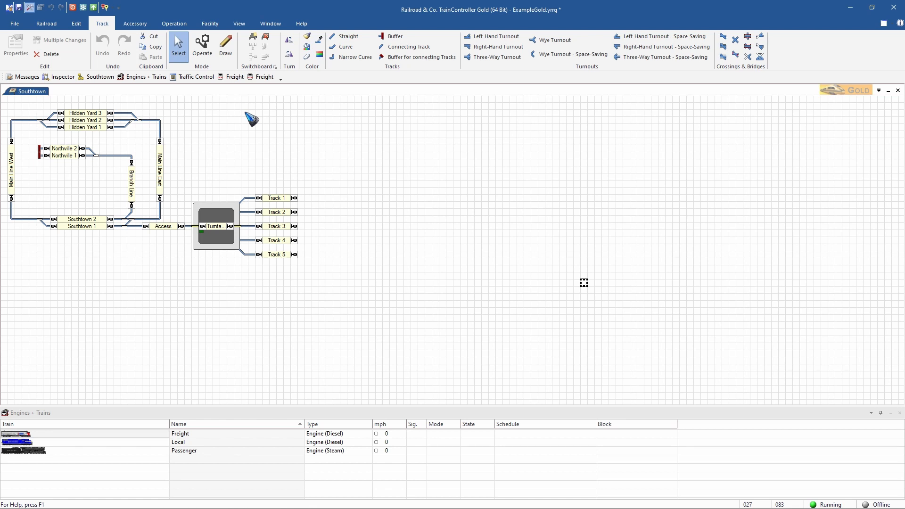
mouse_move(245, 119)
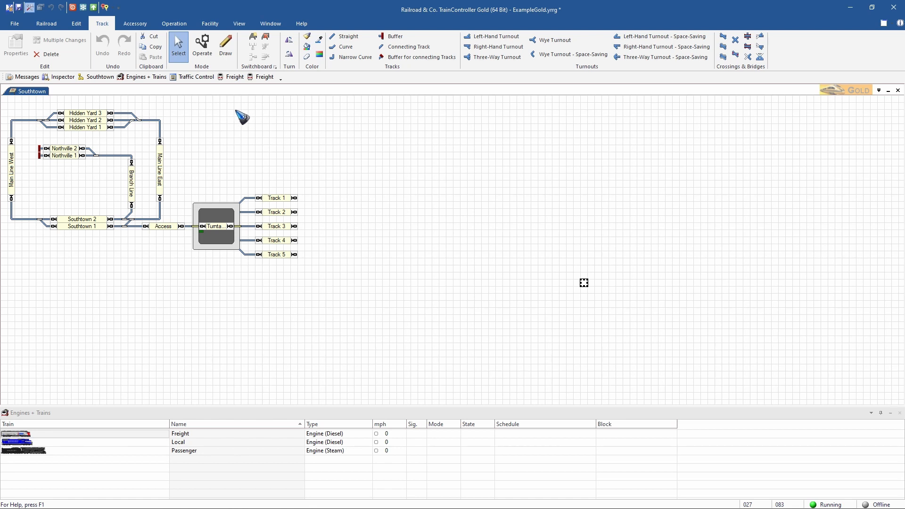
mouse_move(46, 24)
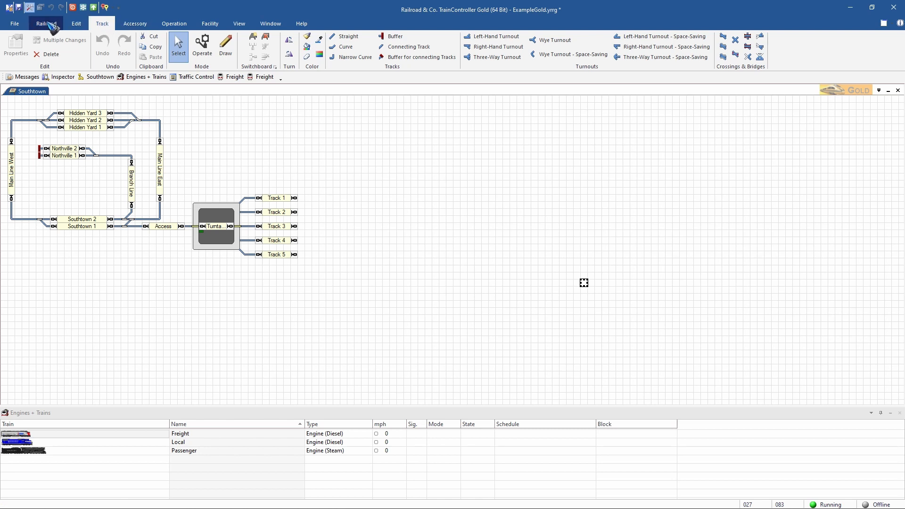
Open Setup Digital Systems from the Railroad tab
click(46, 23)
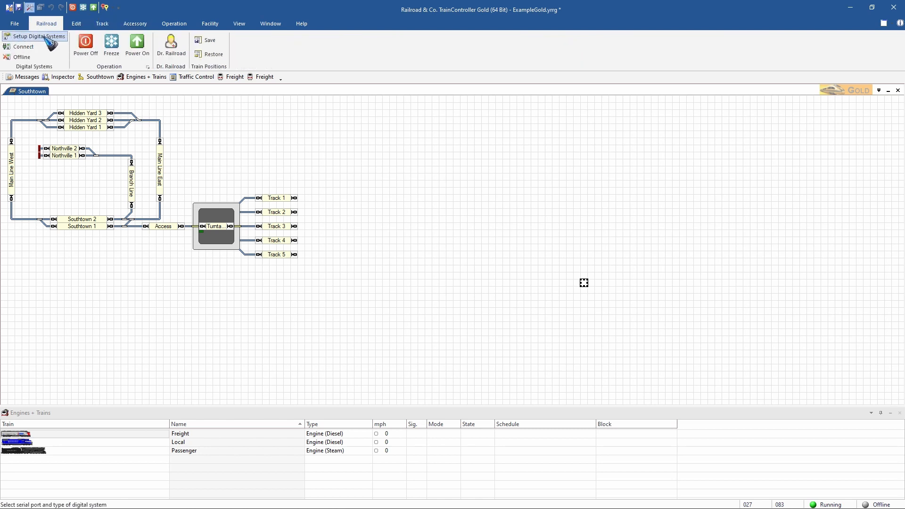
click(35, 36)
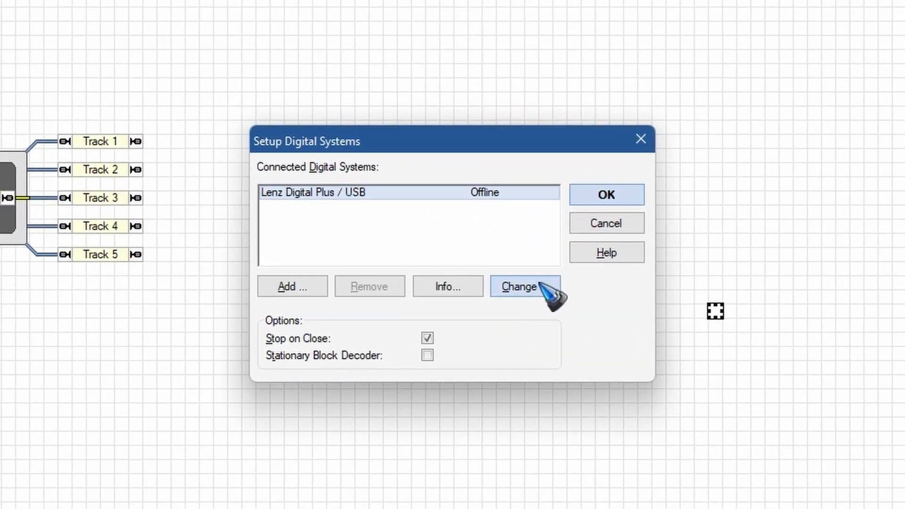
Change the Lenz system to LocoNet and open its port list
click(518, 286)
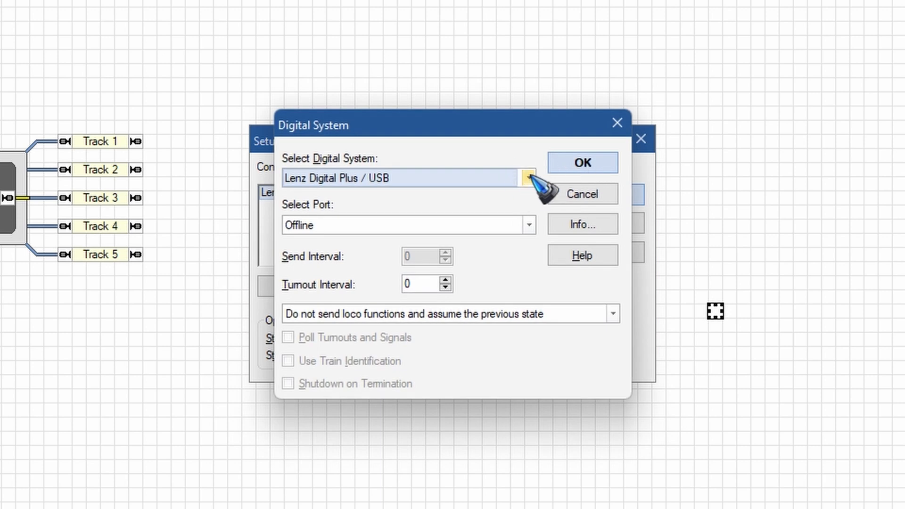
click(526, 178)
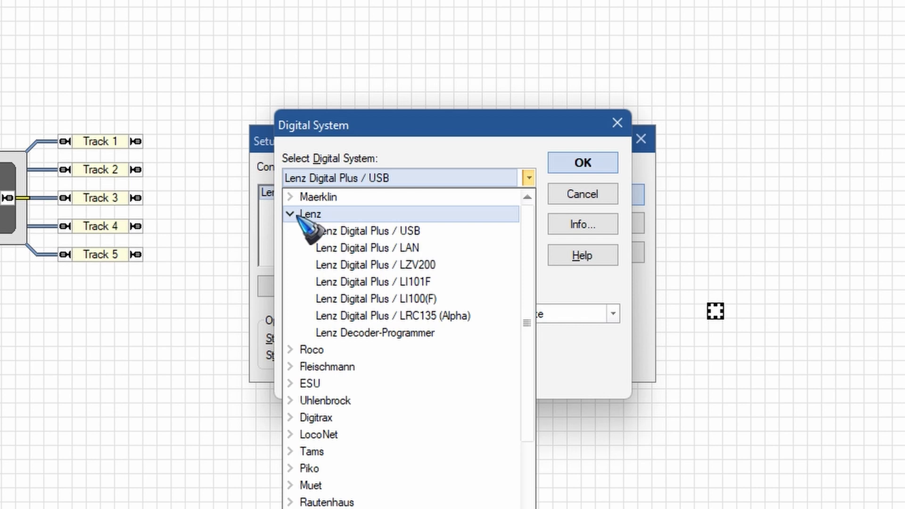
click(291, 214)
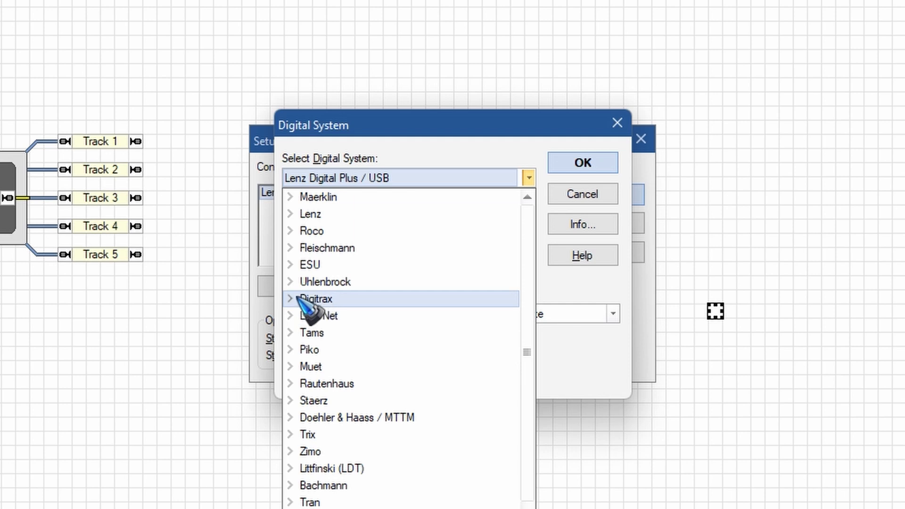
click(290, 298)
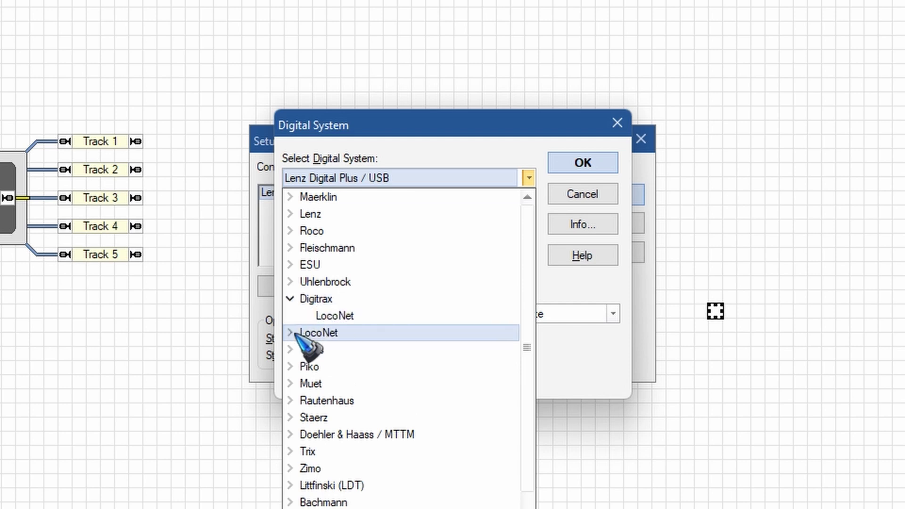
click(291, 333)
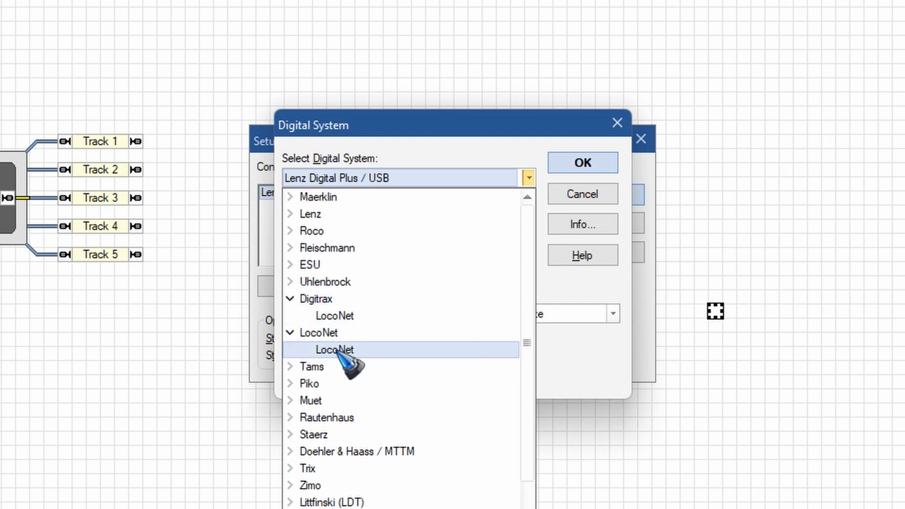
click(334, 349)
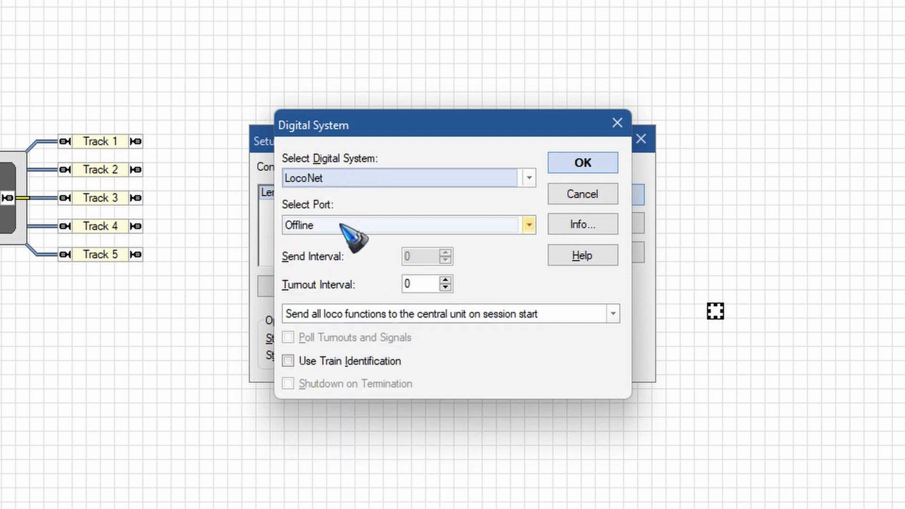
click(526, 225)
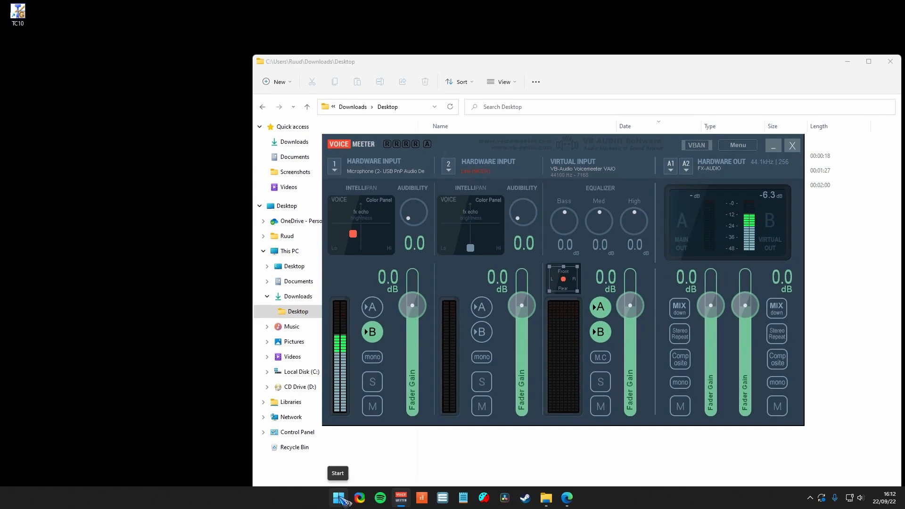
Open Device Manager from the Start context menu and expand Ports (COM & LPT) to show COM5
right_click(339, 497)
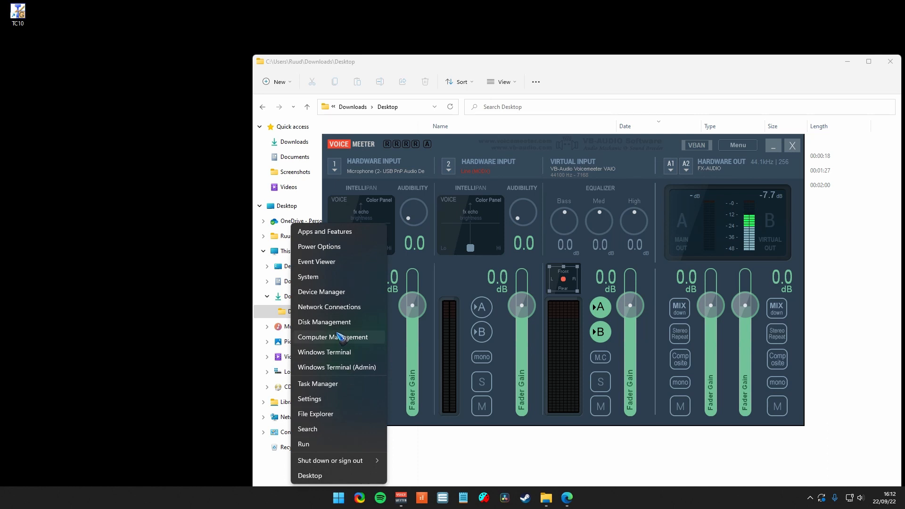
mouse_move(333, 298)
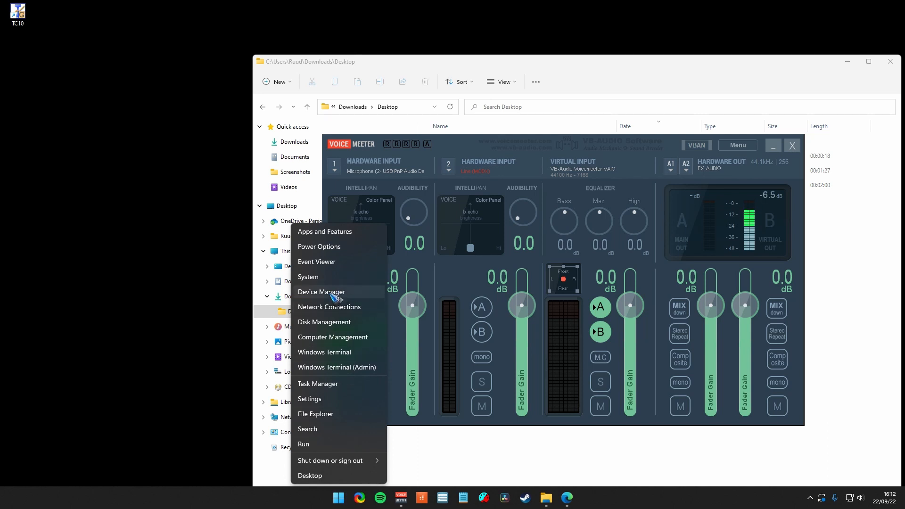
click(322, 291)
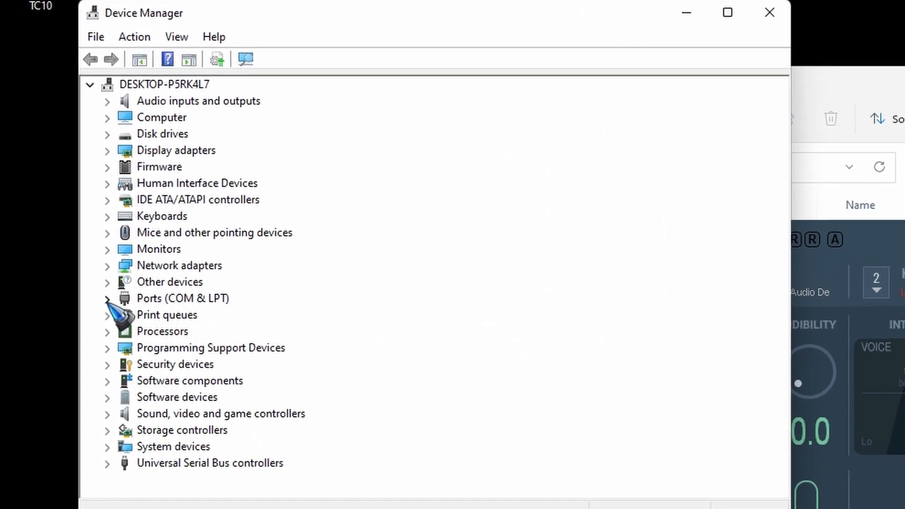
click(108, 298)
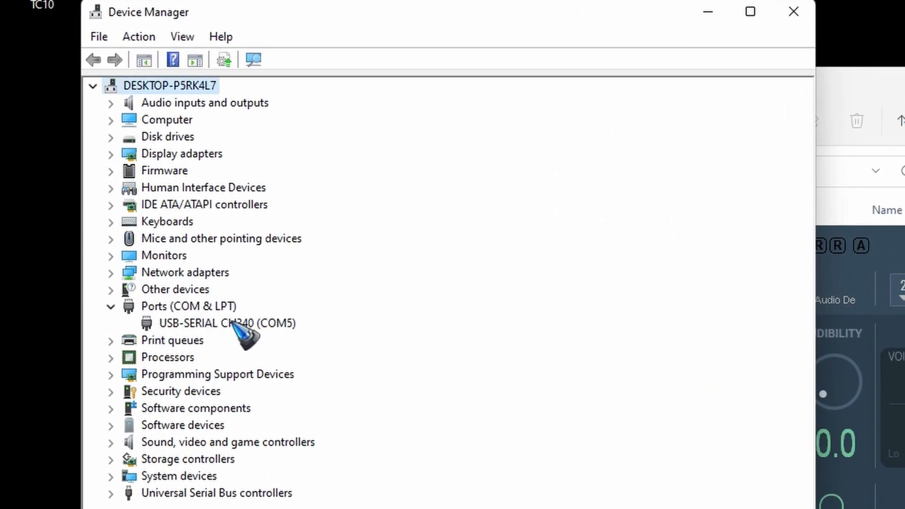
mouse_move(294, 361)
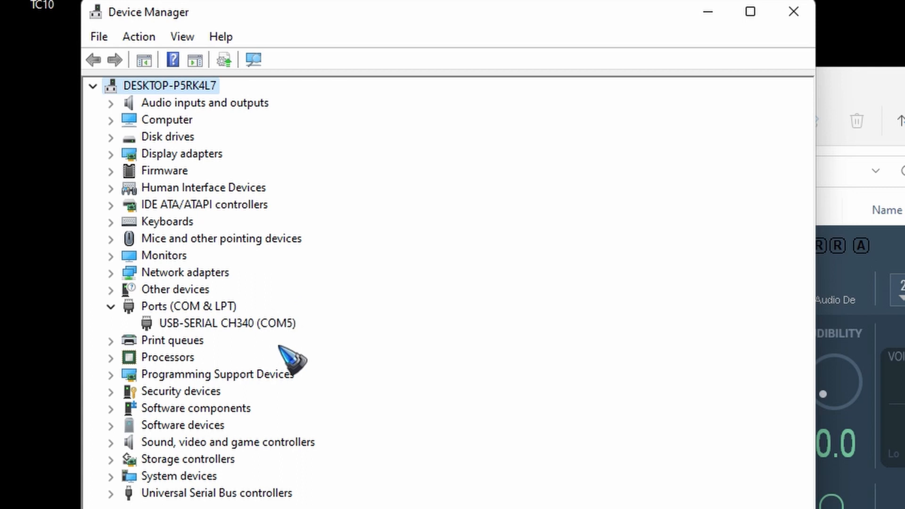
mouse_move(237, 336)
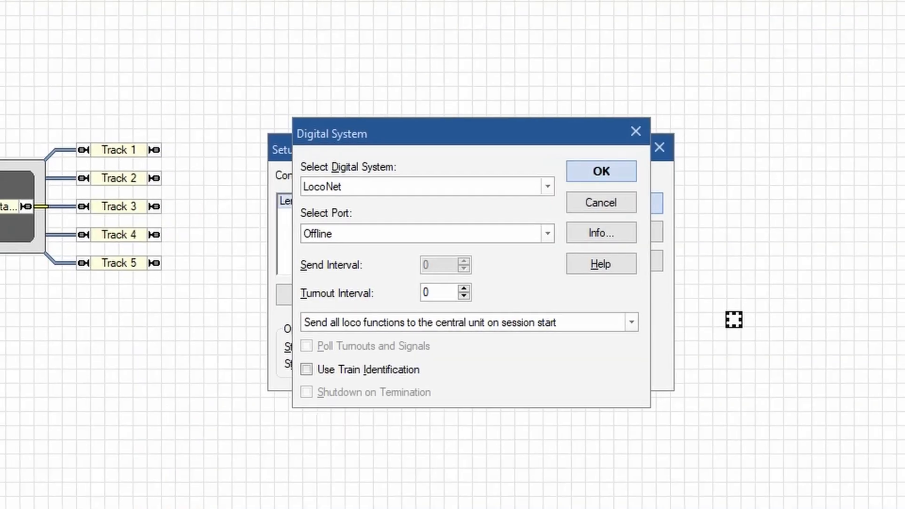
Select ESU ECoS at IP 192.168.2.165 as the digital system and confirm both dialogs
click(546, 187)
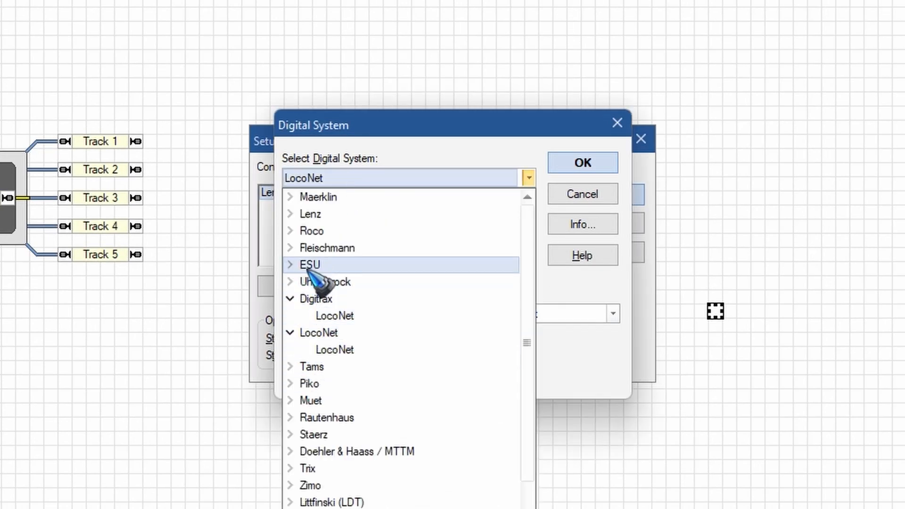
click(311, 265)
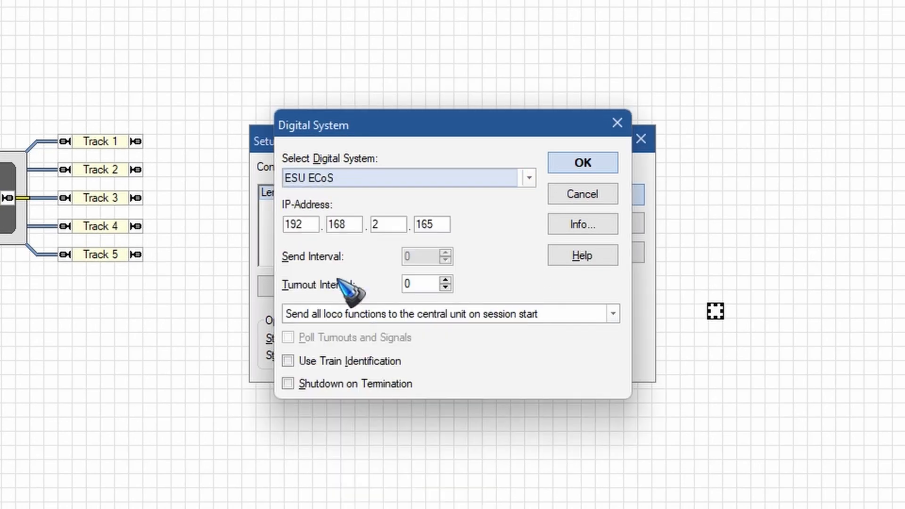
mouse_move(350, 205)
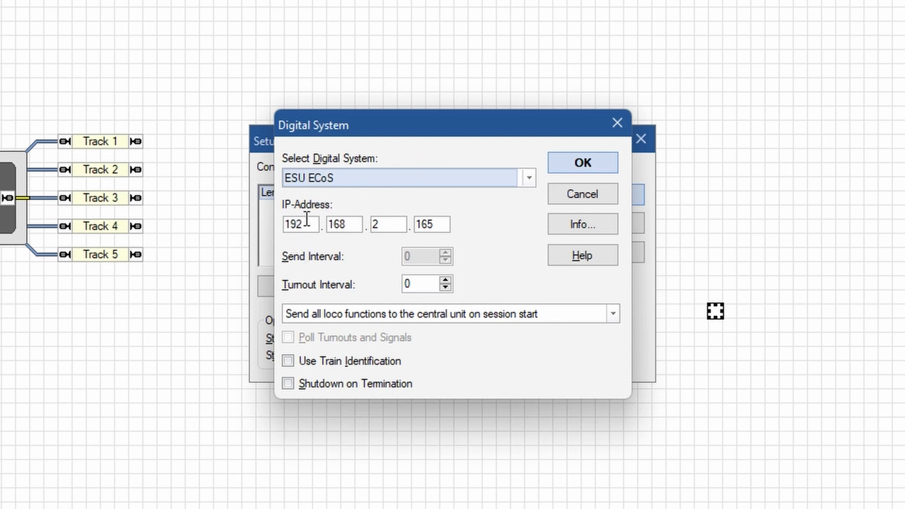
mouse_move(424, 208)
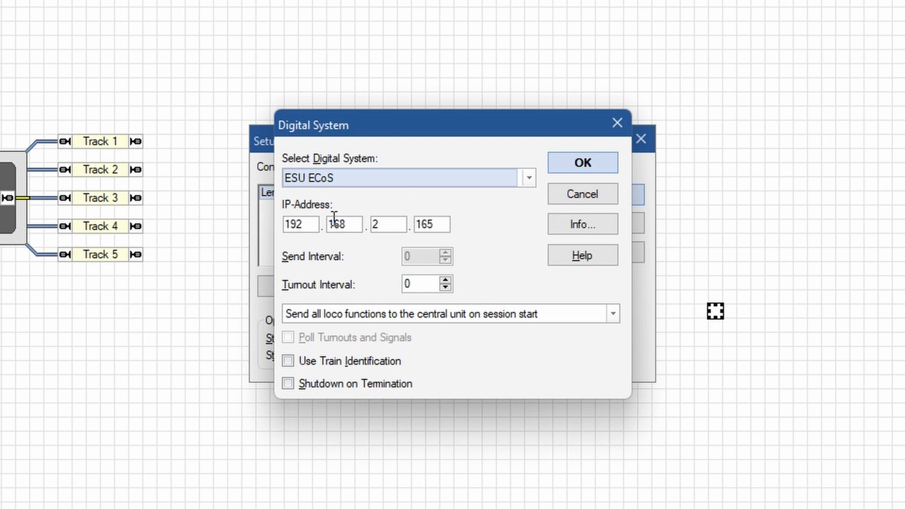
mouse_move(501, 233)
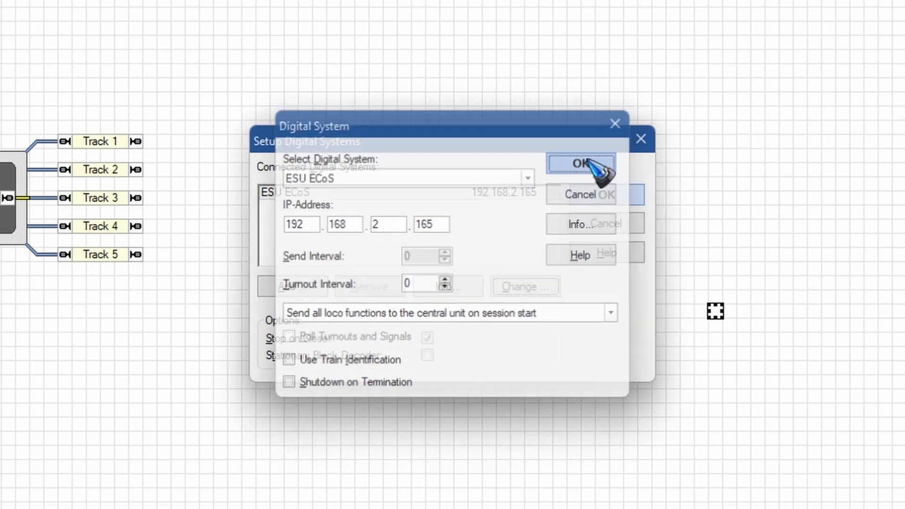
click(583, 164)
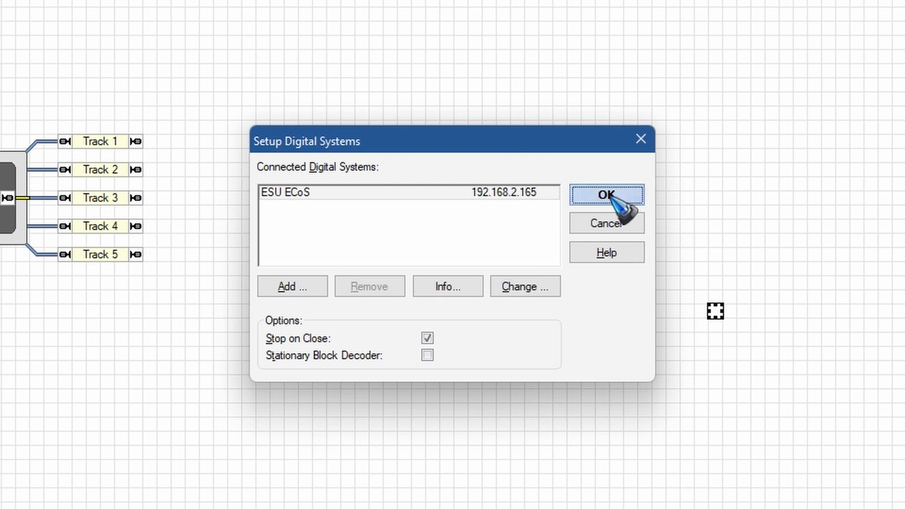
click(607, 194)
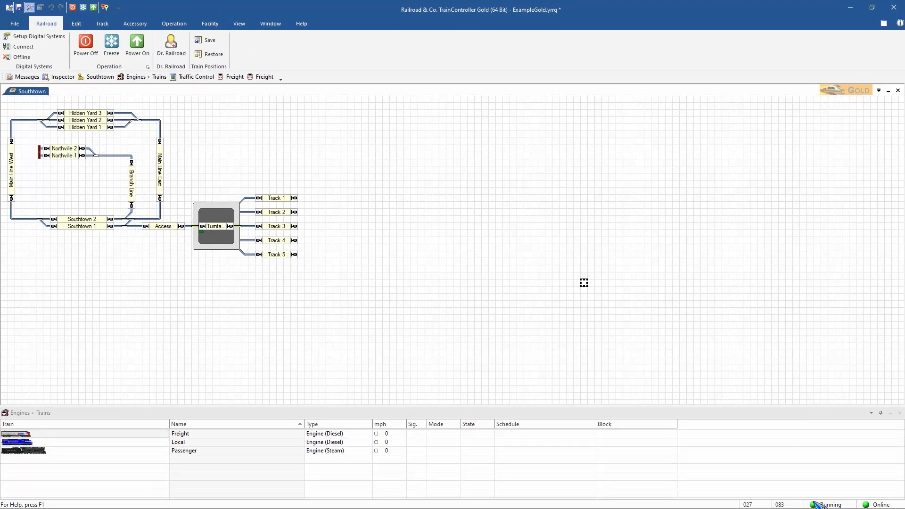
mouse_move(820, 484)
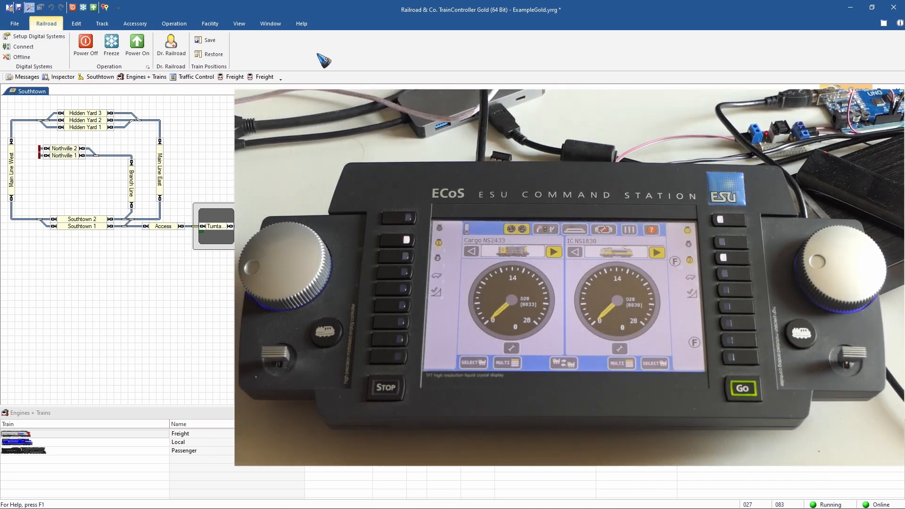
mouse_move(211, 118)
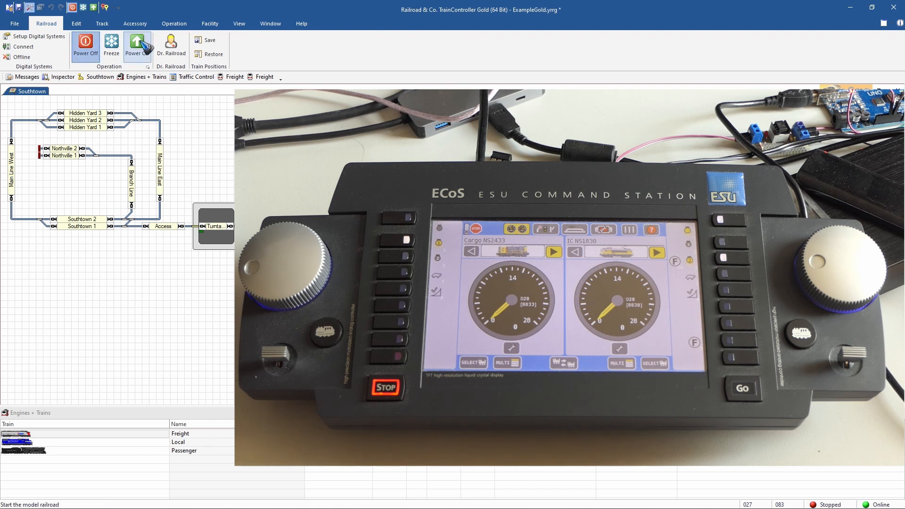
click(137, 47)
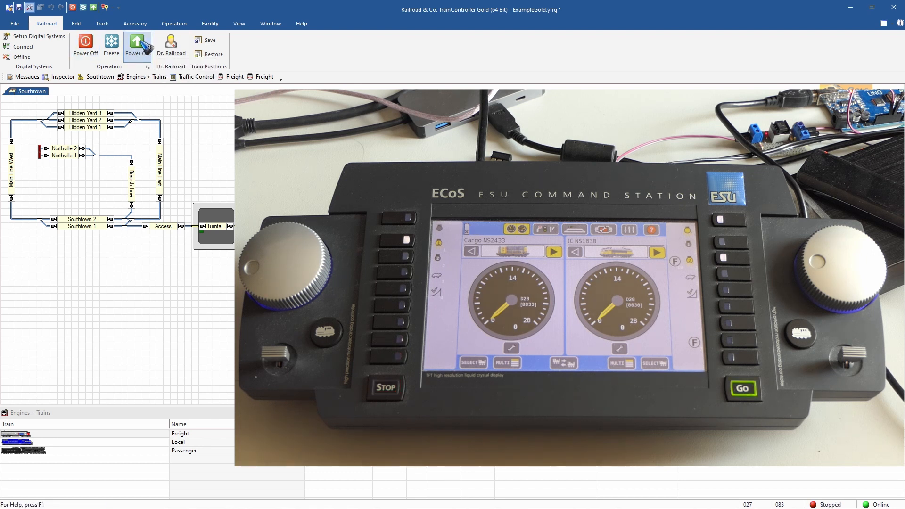
click(137, 46)
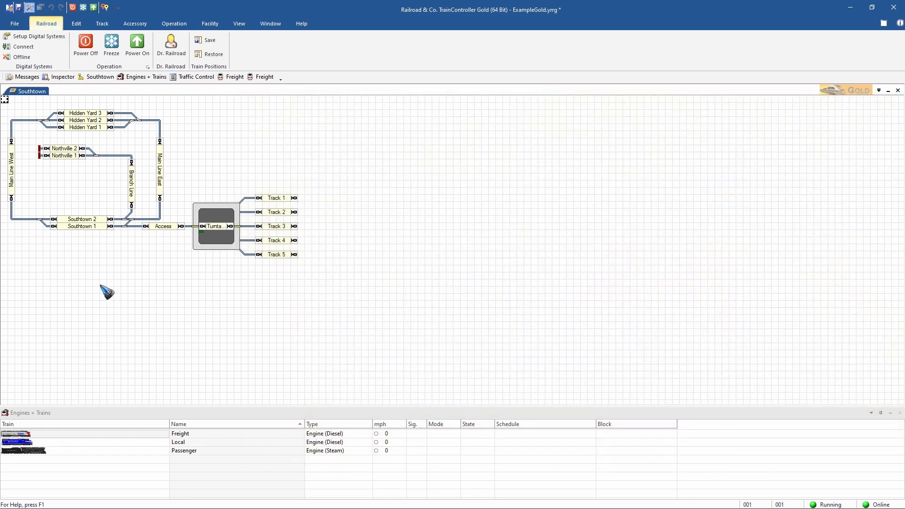
mouse_move(79, 355)
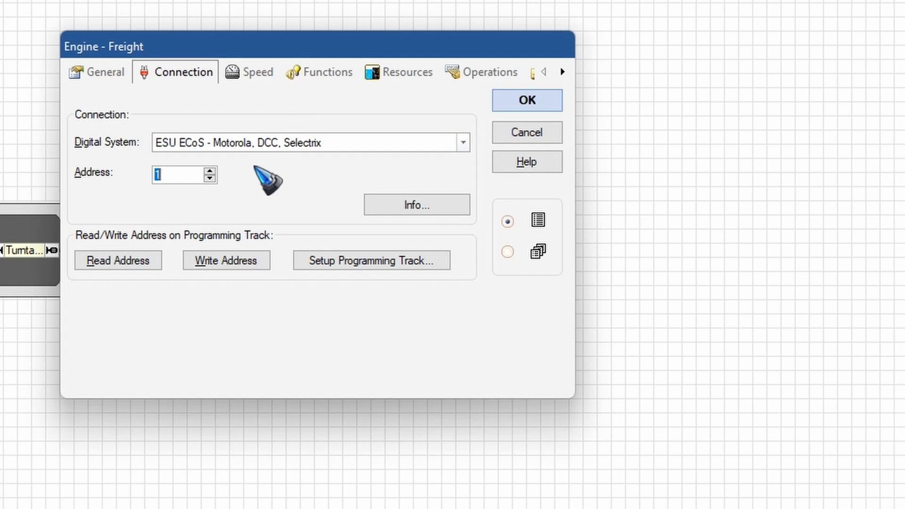
mouse_move(193, 167)
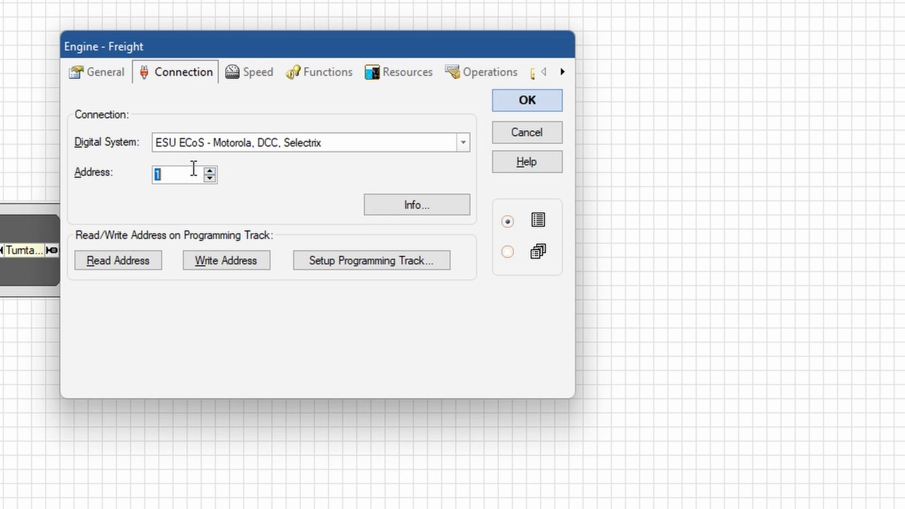
Change the Freight engine's address from 1 to 33 and confirm
text(33)
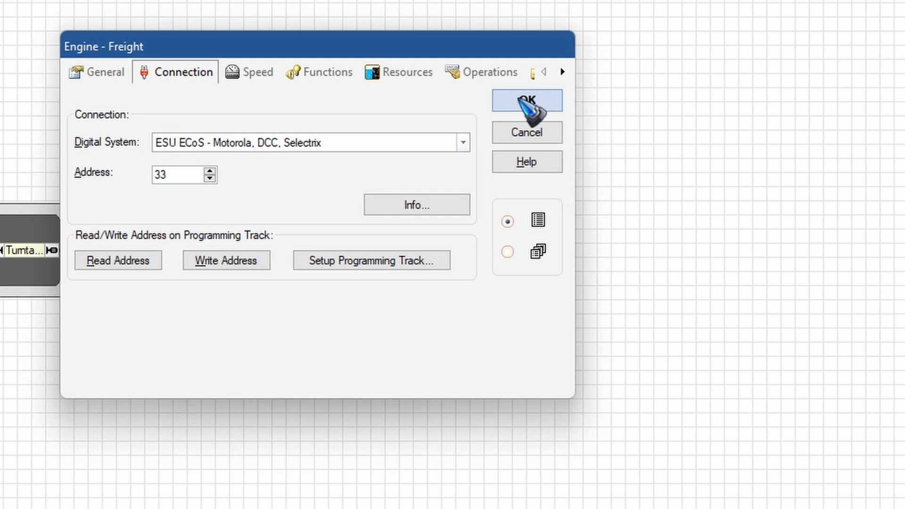
click(526, 100)
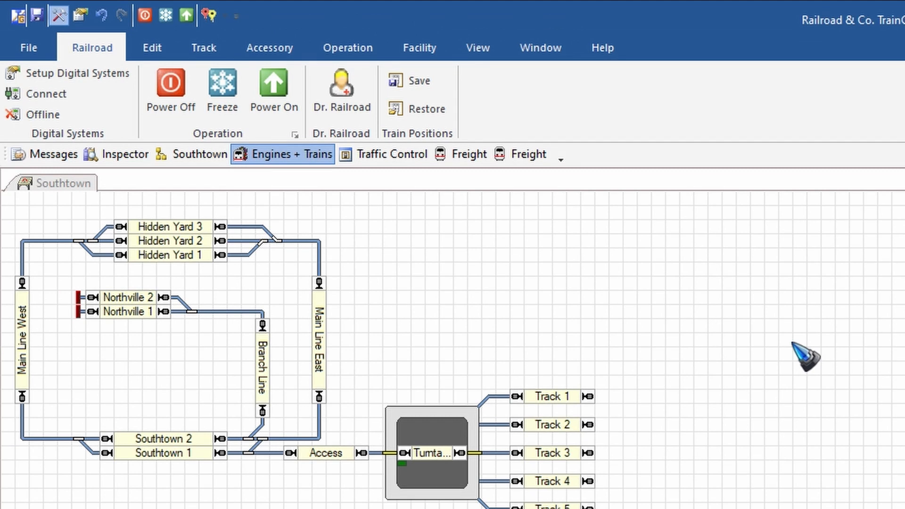
mouse_move(623, 291)
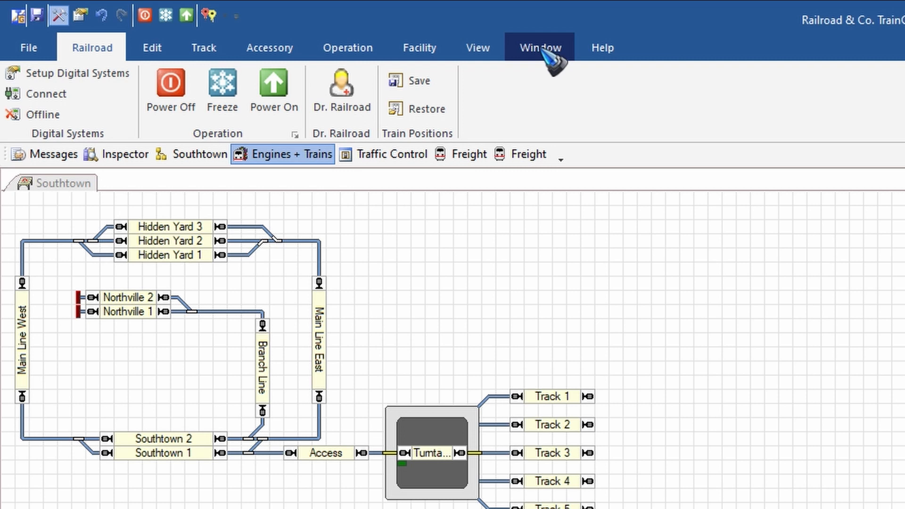
From the Window tab's Train Window dropdown, open the Freight train window
click(538, 47)
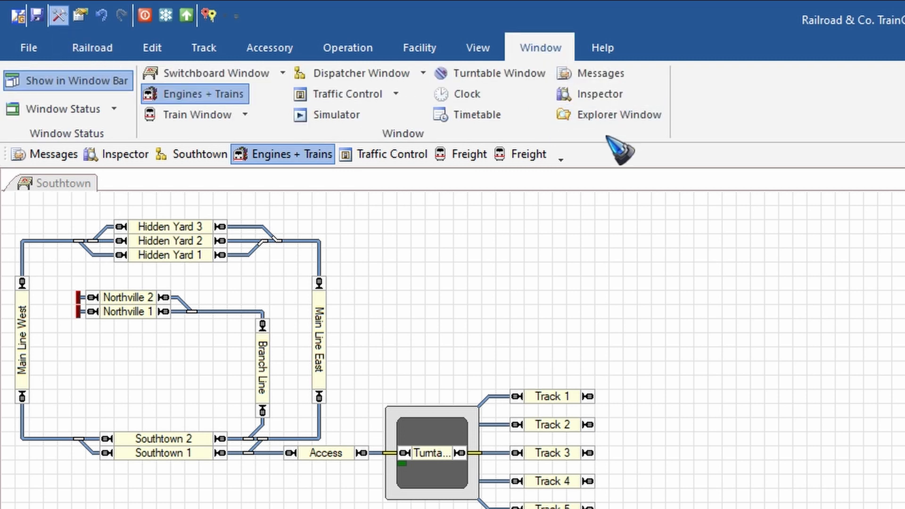
mouse_move(199, 115)
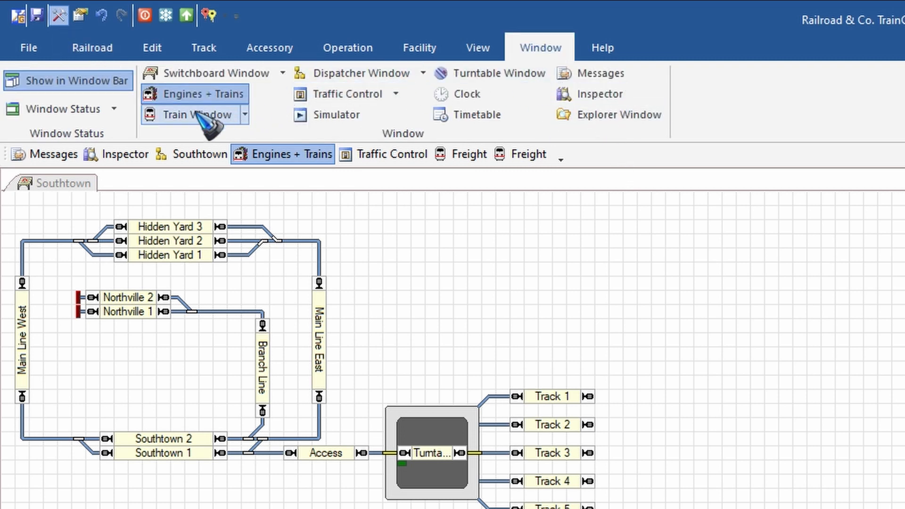
mouse_move(260, 121)
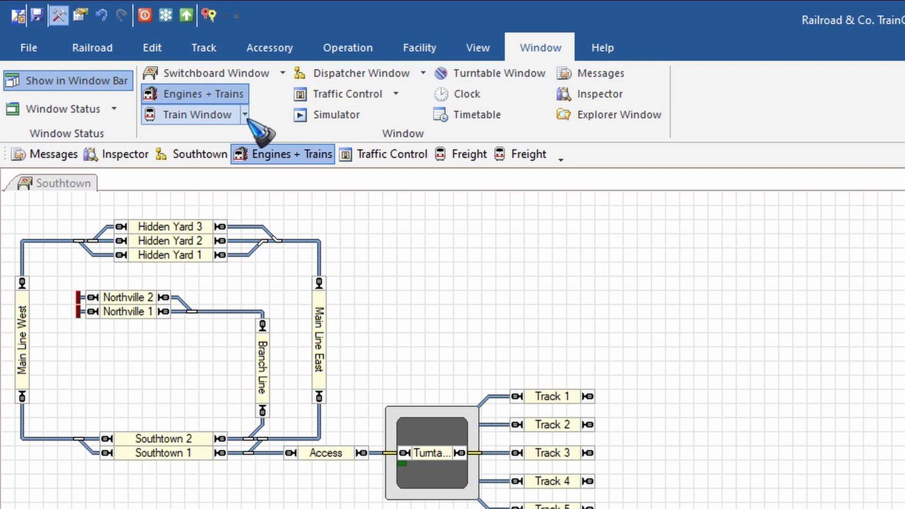
click(245, 114)
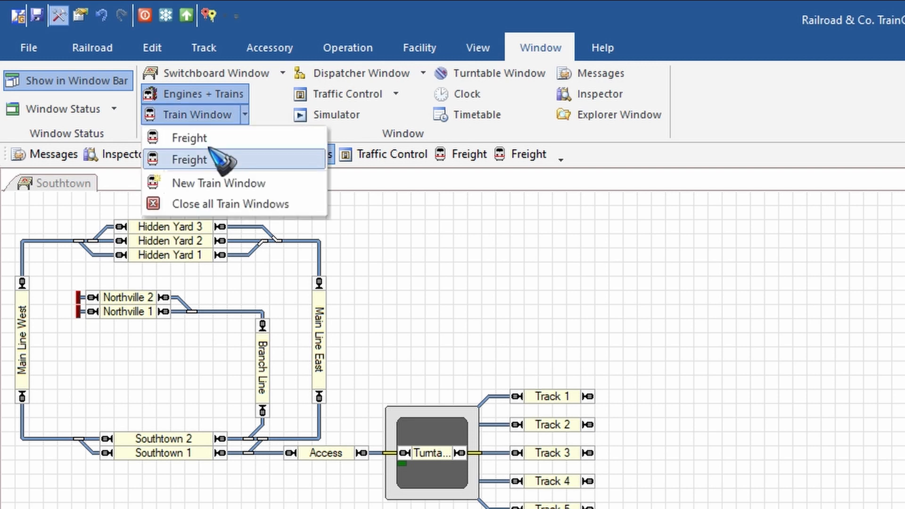
mouse_move(191, 137)
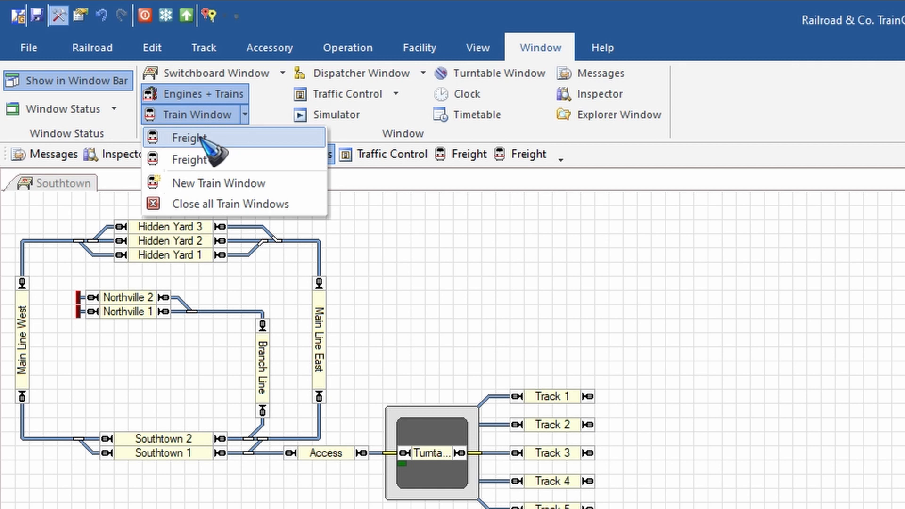
click(189, 137)
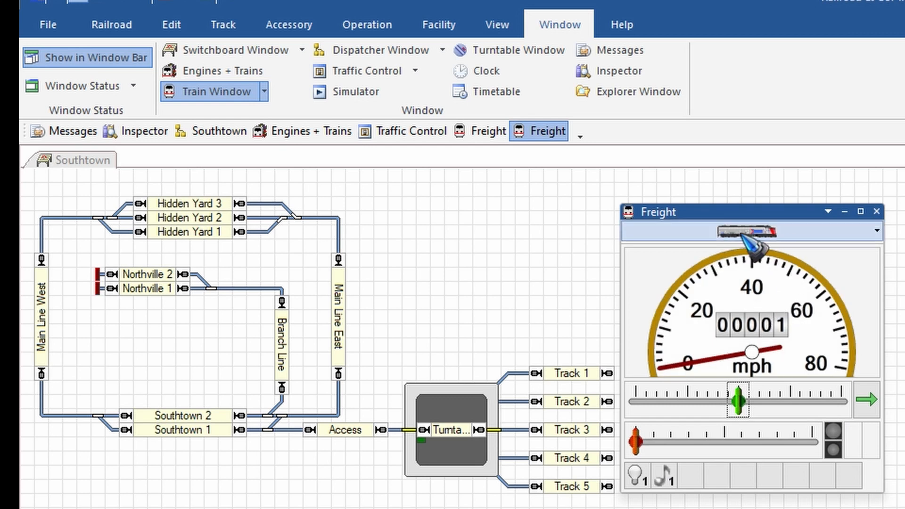
click(877, 232)
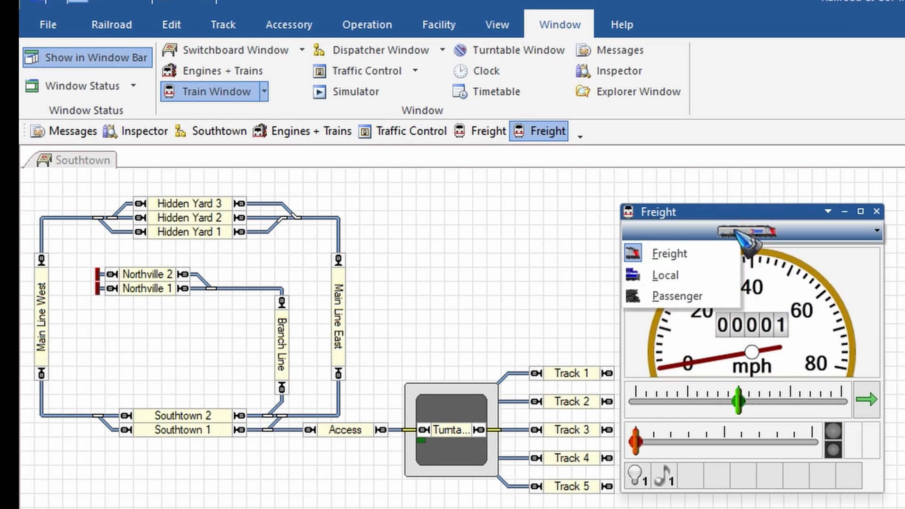
mouse_move(670, 253)
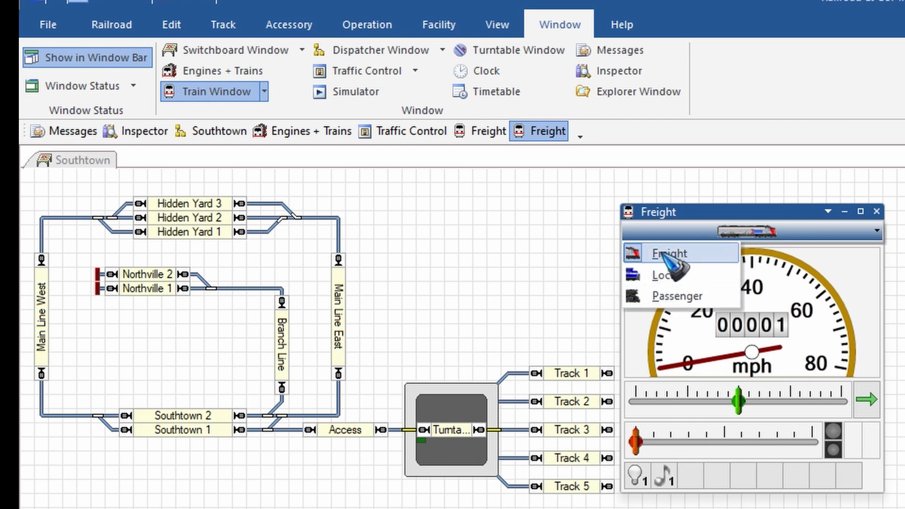
mouse_move(687, 276)
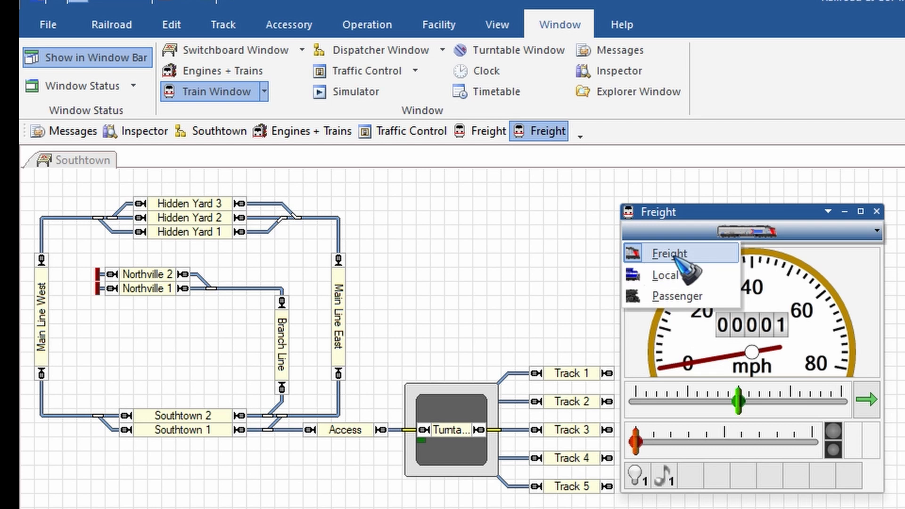
click(669, 254)
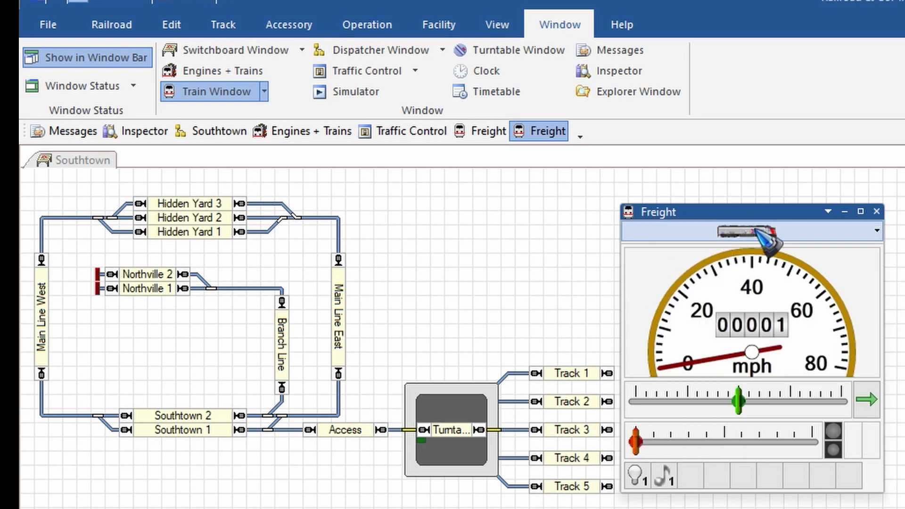
mouse_move(774, 375)
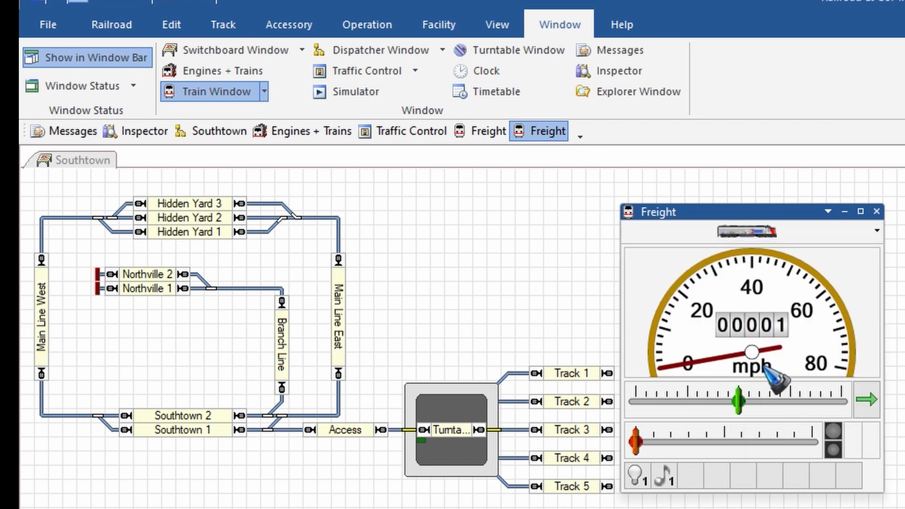
mouse_move(762, 324)
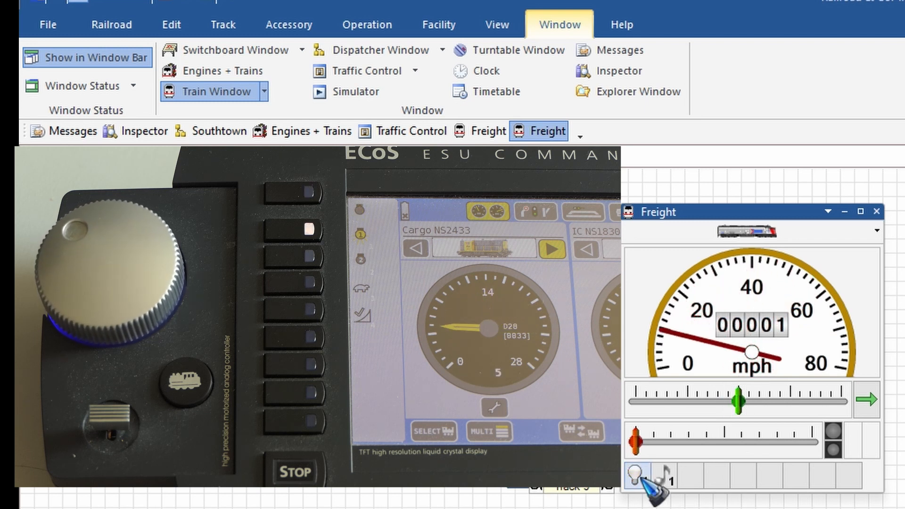
Turn on the Freight engine's F1 light function in its train window
click(635, 475)
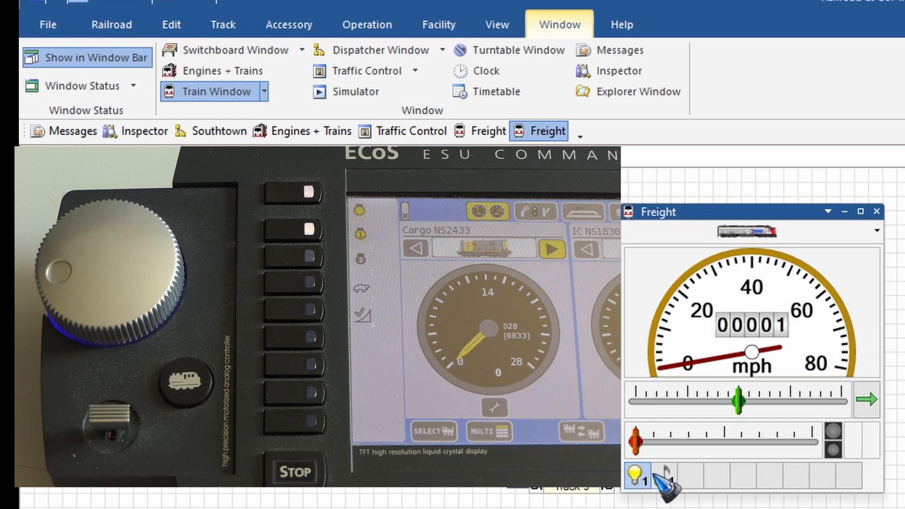
mouse_move(664, 485)
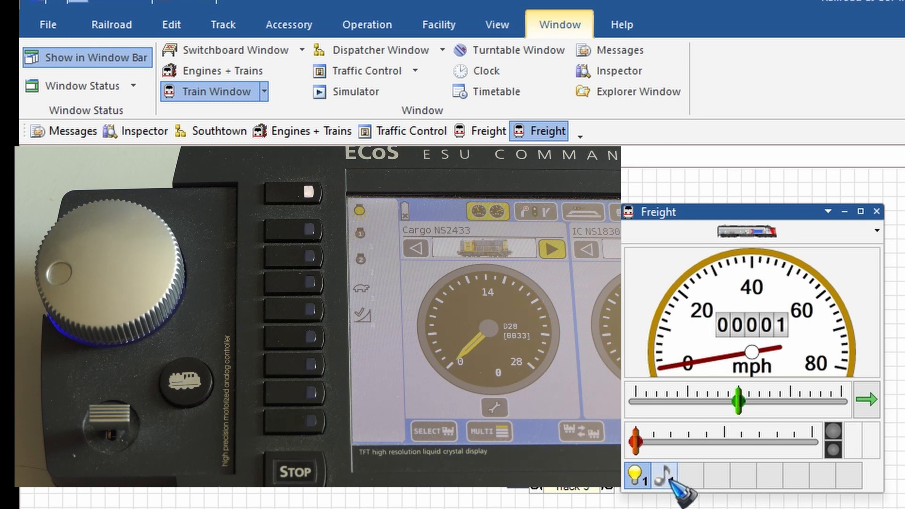